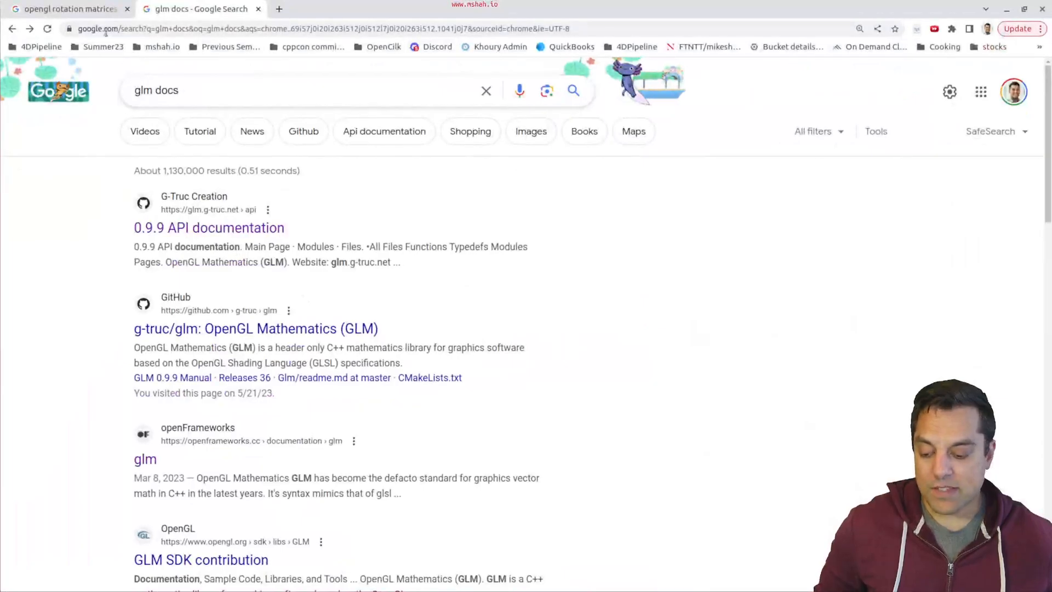
Step: Open the 'OpenGL - Transformations' result from the rotation matrices search and scroll to Scaling
left_click(64, 9)
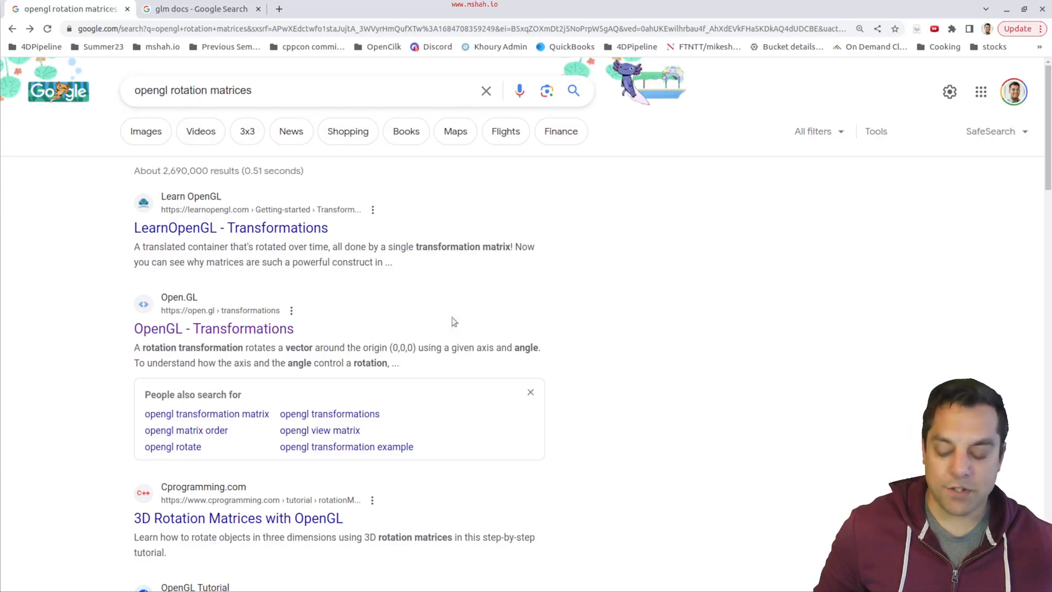
left_click(213, 328)
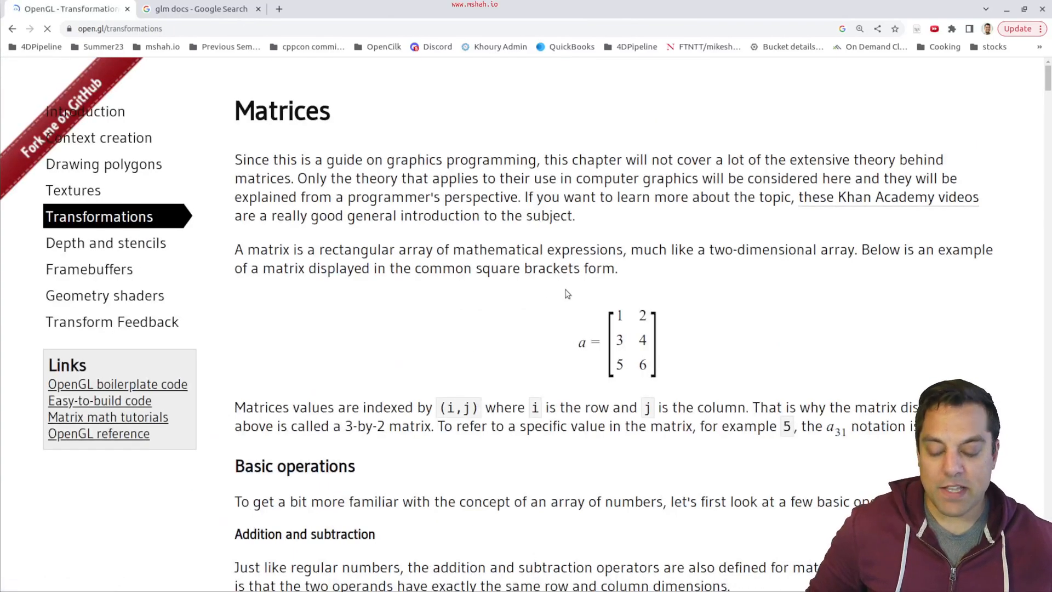
scroll("down", 3)
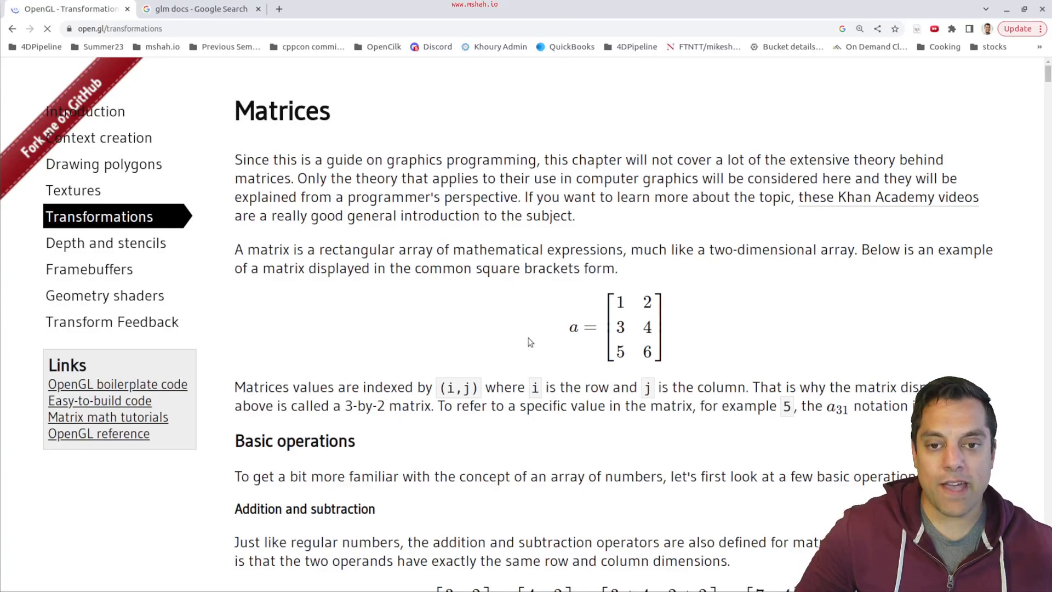
mouse_move(525, 347)
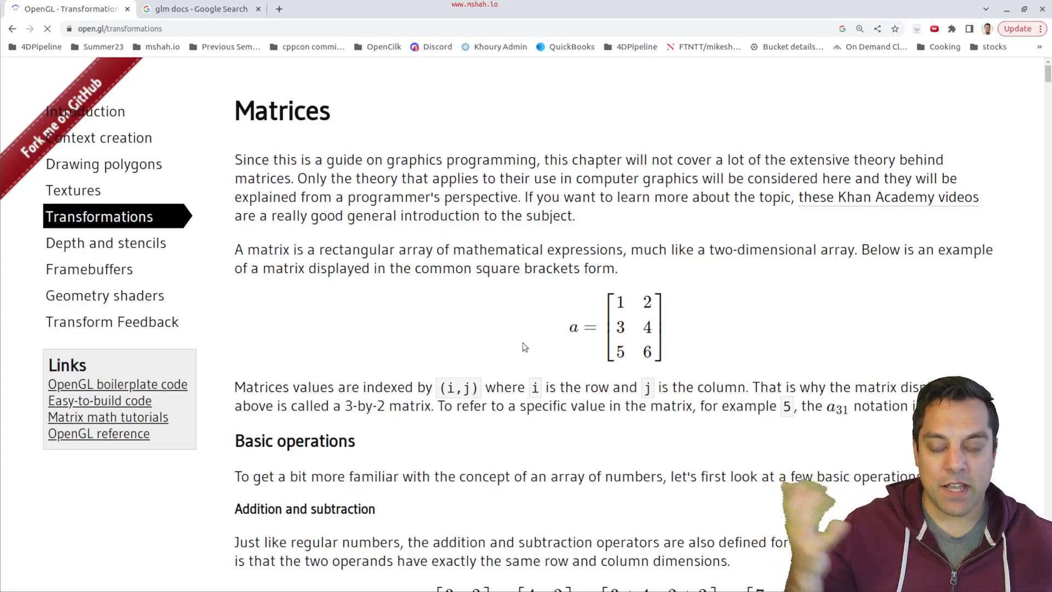
scroll("down", 3)
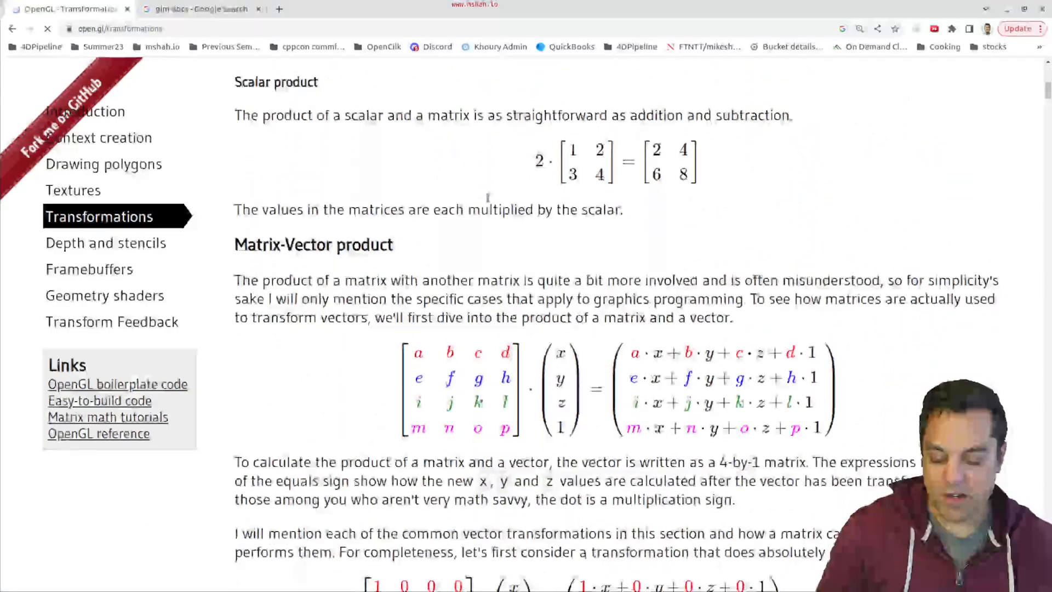
scroll("down", 3)
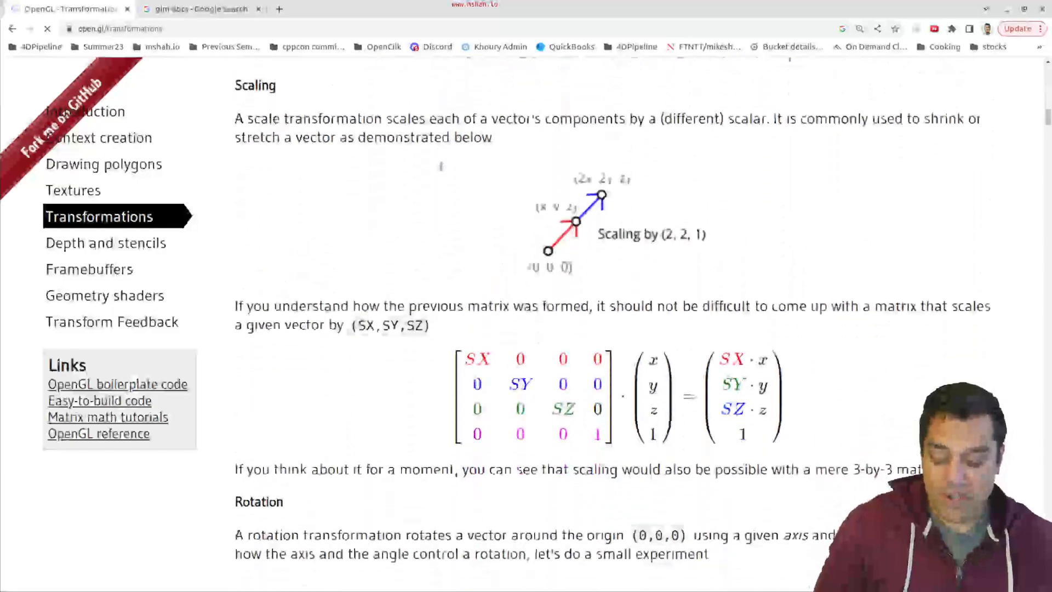
scroll("down", 3)
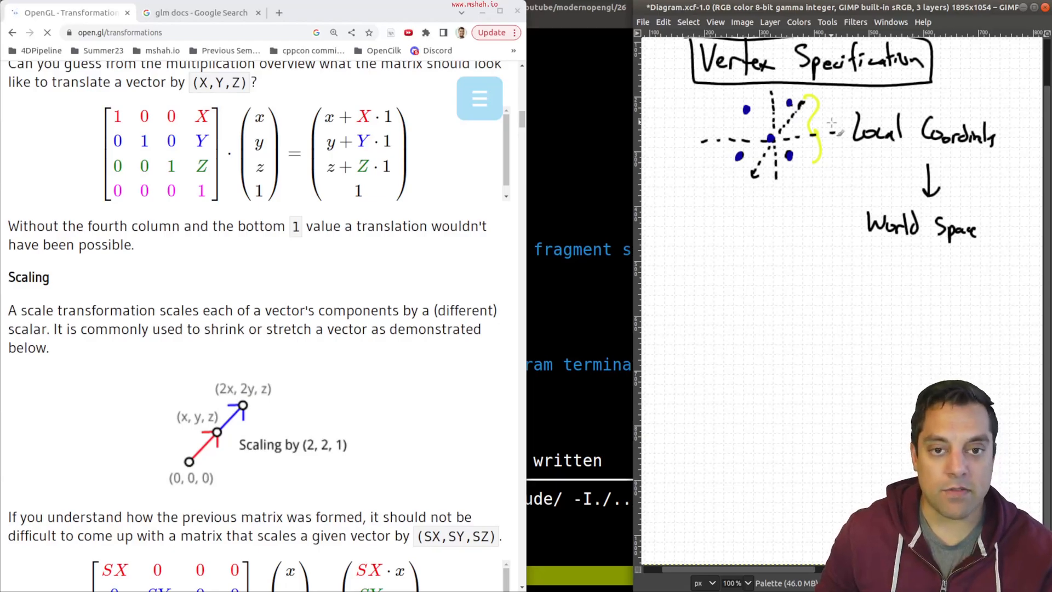
mouse_move(839, 237)
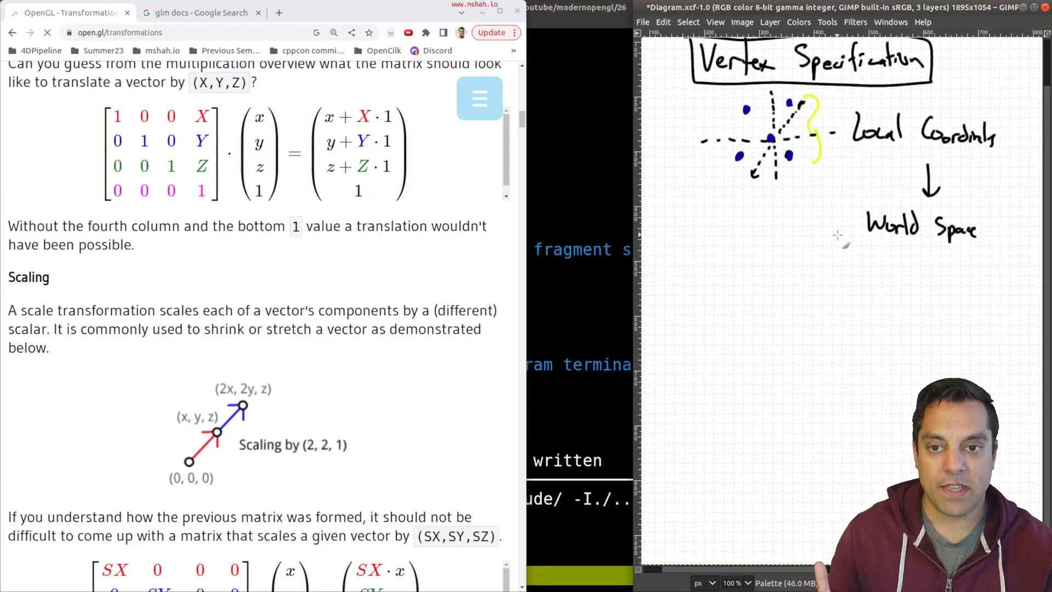
mouse_move(356, 277)
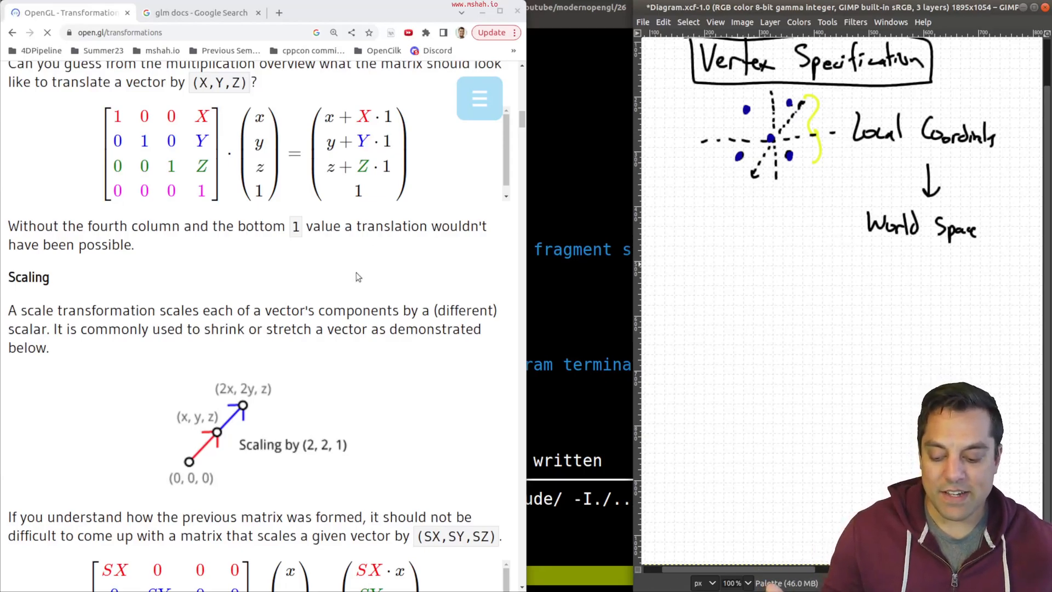
mouse_move(406, 287)
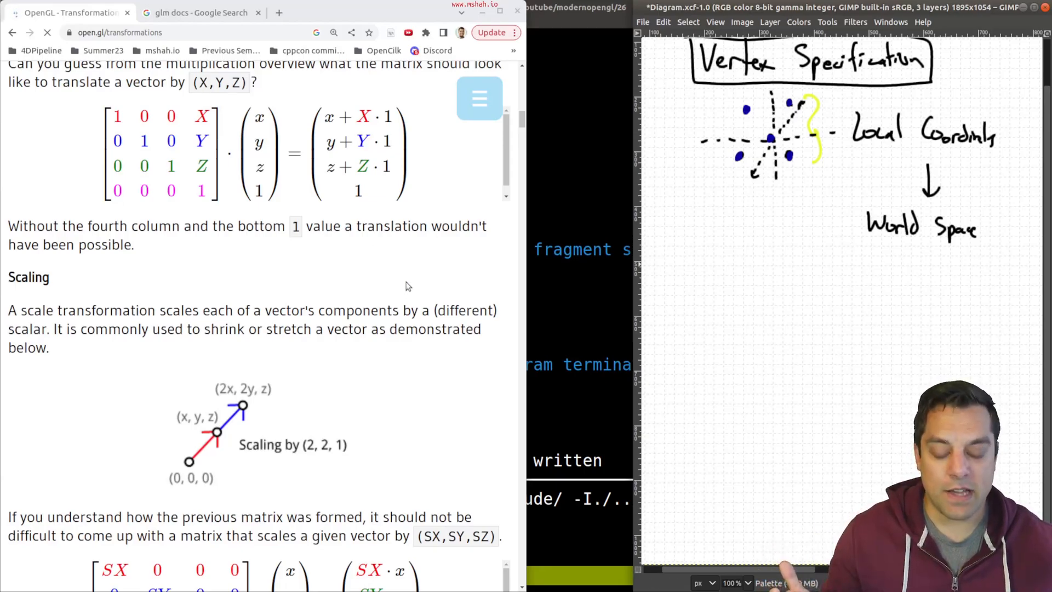
Step: Paint the front face and top edge of a cube beneath 'World Space'
left_click_drag(724, 101, 723, 174)
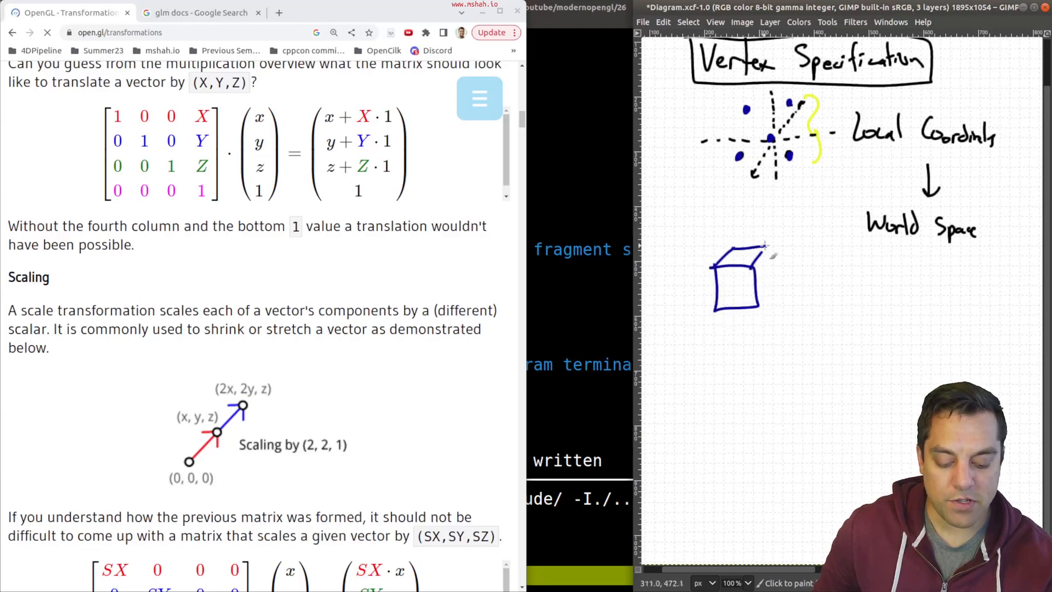
Step: Finish the cube's back edges, dot its corners and add dashed hidden edges
left_click_drag(766, 242, 724, 316)
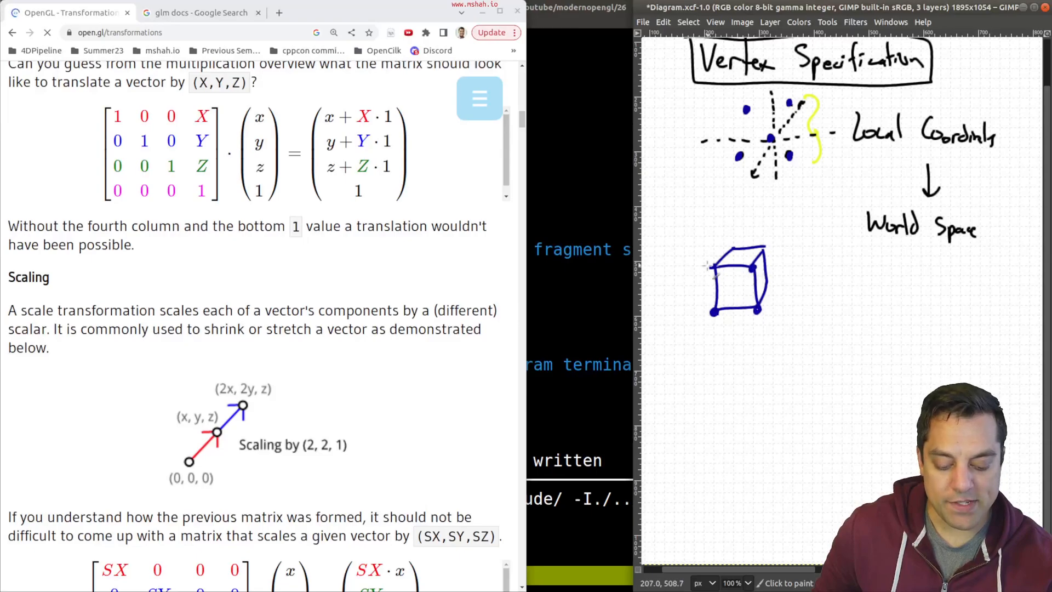
left_click_drag(711, 265, 771, 251)
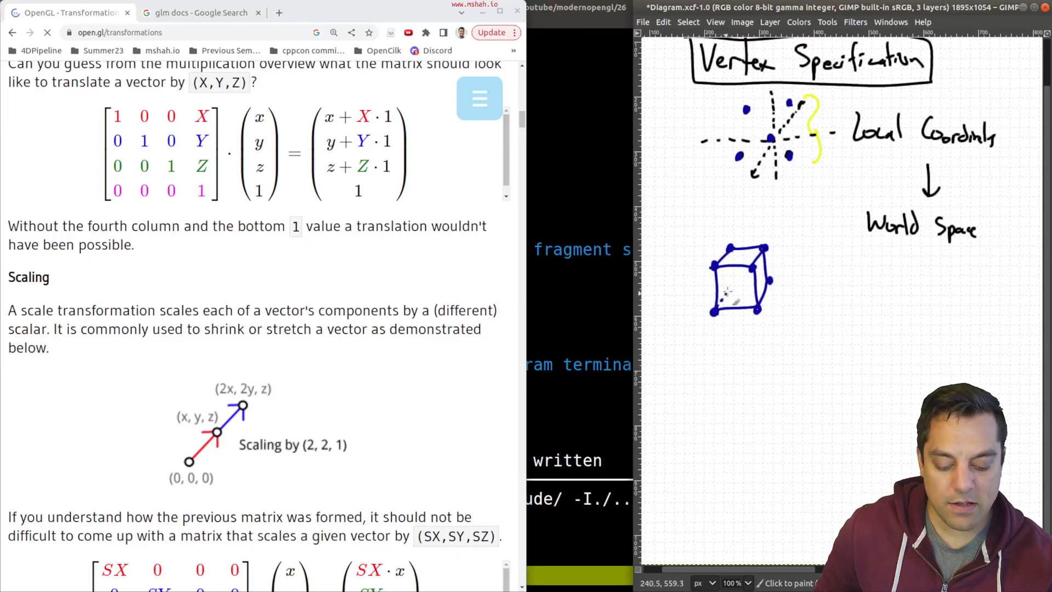
left_click_drag(752, 258, 732, 299)
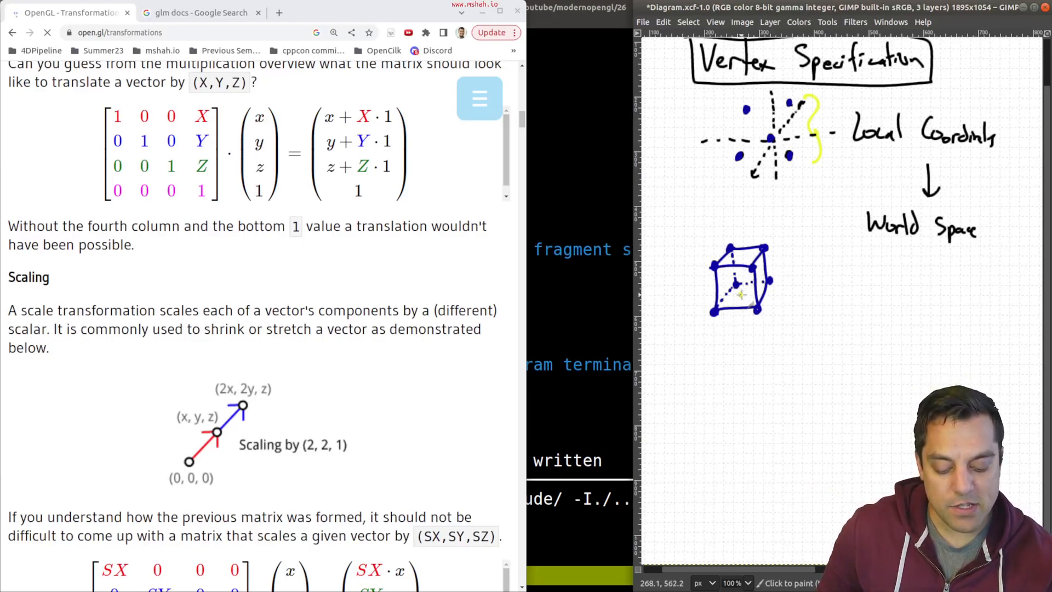
Step: Draw yellow axes through the cube's centre
left_click_drag(729, 218, 739, 292)
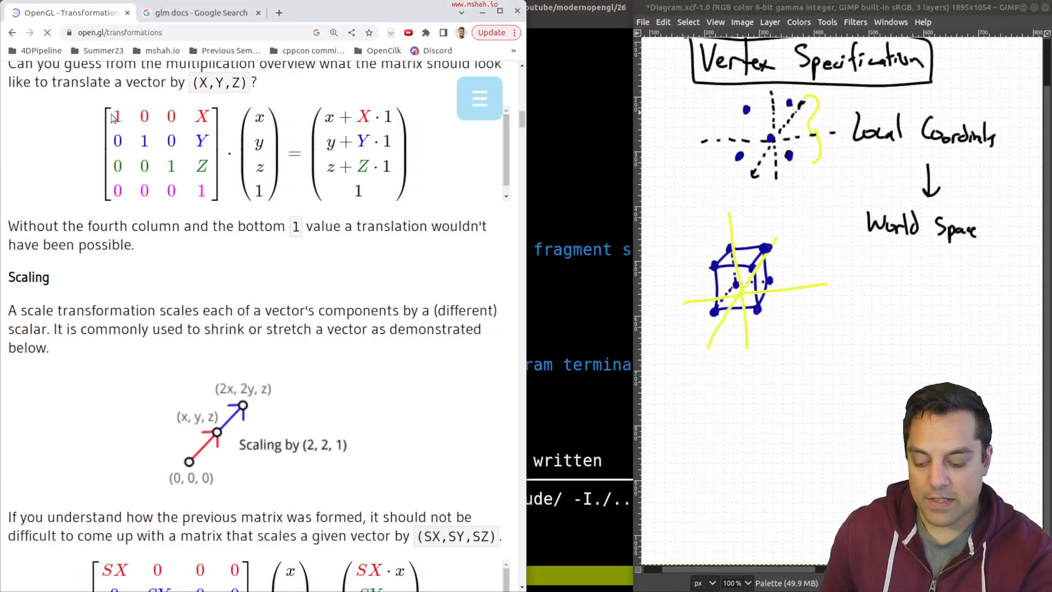
left_click_drag(111, 115, 208, 195)
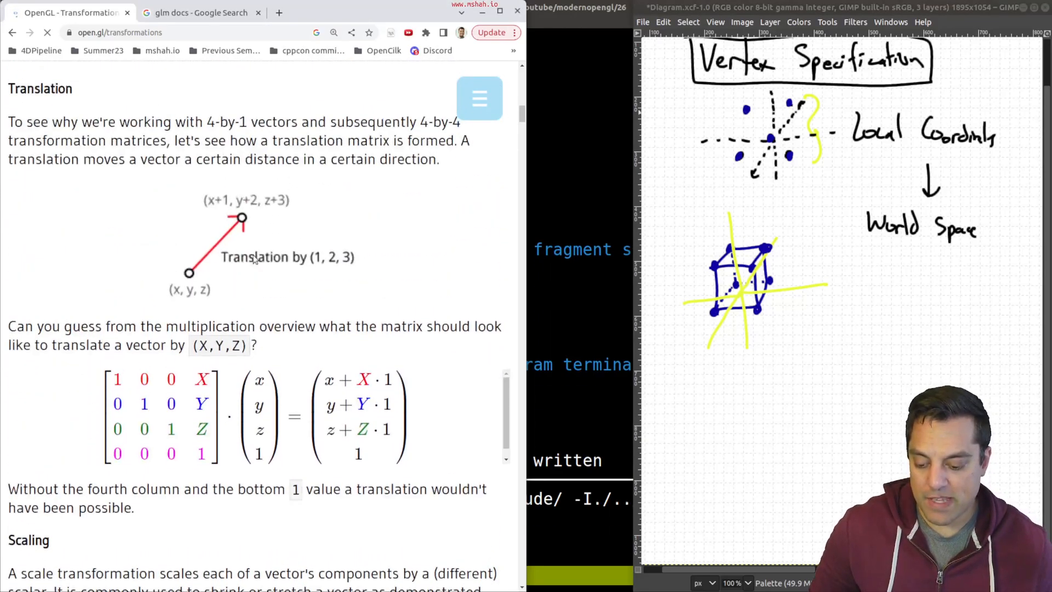
scroll("down", 3)
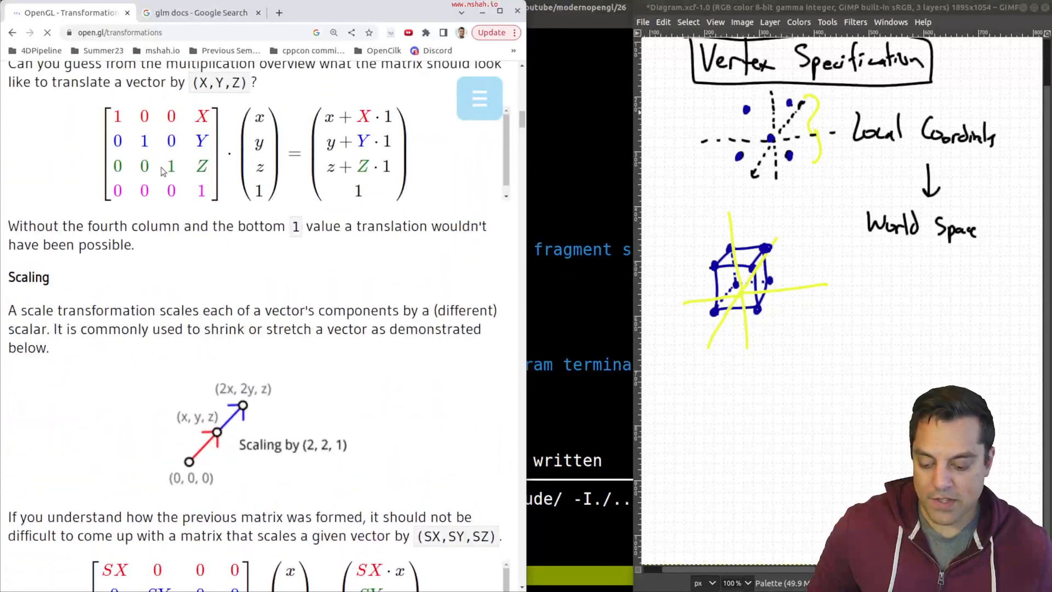
double_click(144, 140)
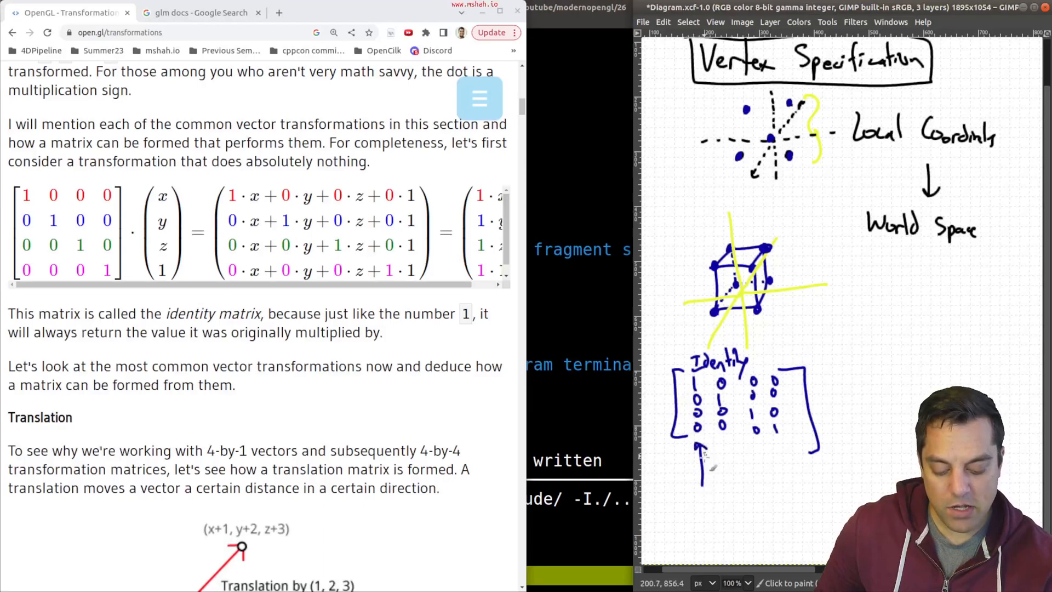
Step: Draw arrows under the Identity matrix's first three columns, labelled x, y and z
left_click_drag(705, 456, 702, 500)
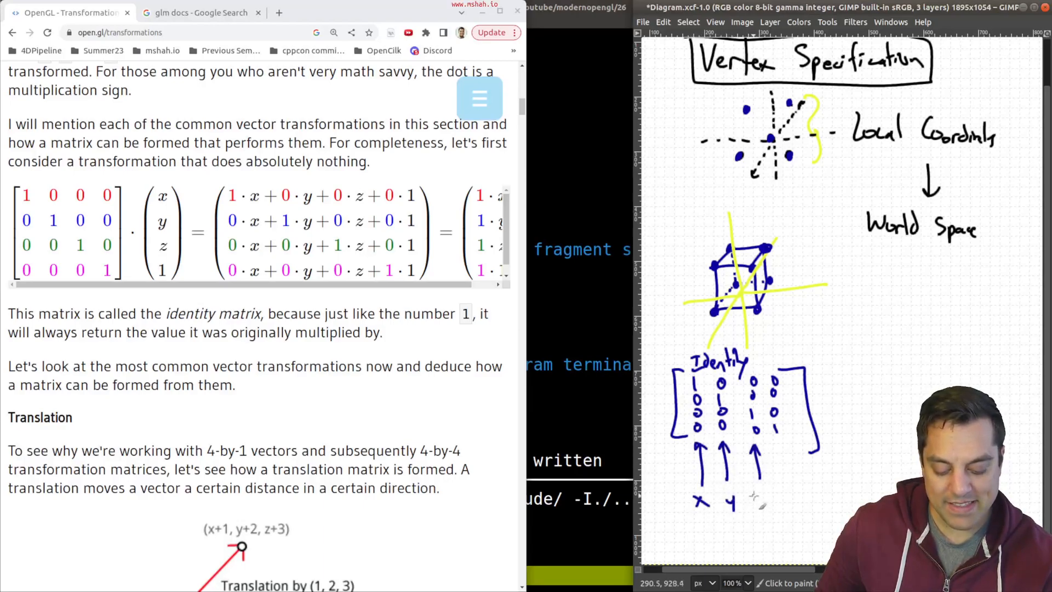
left_click(758, 503)
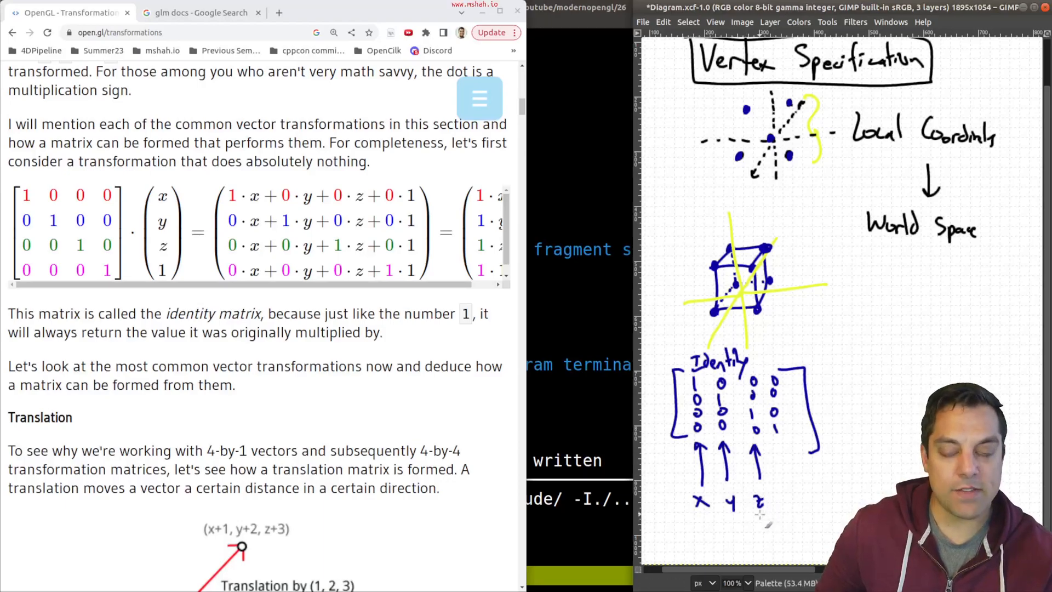
mouse_move(769, 245)
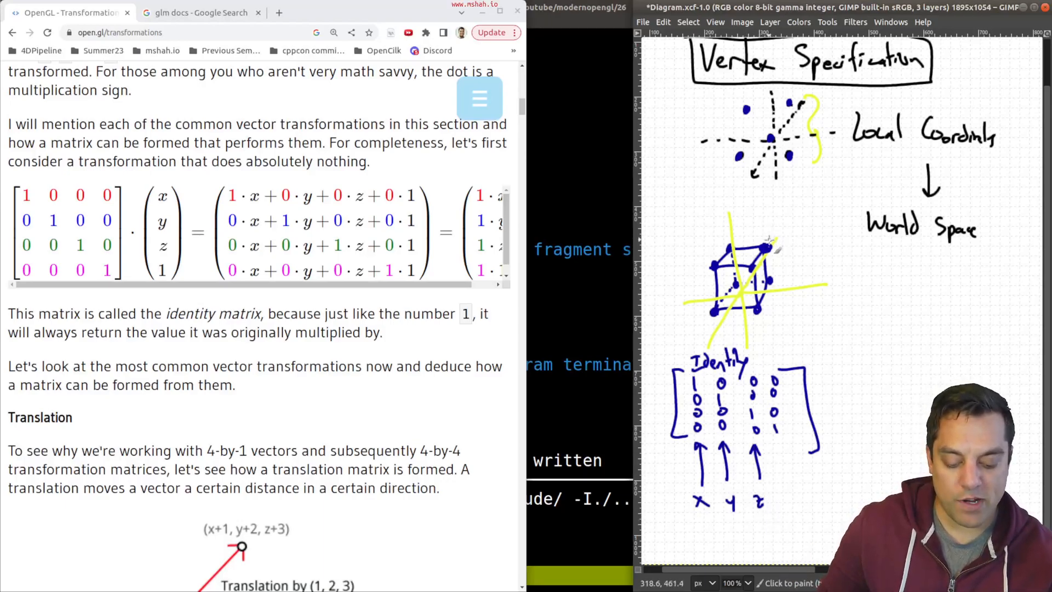
mouse_move(775, 218)
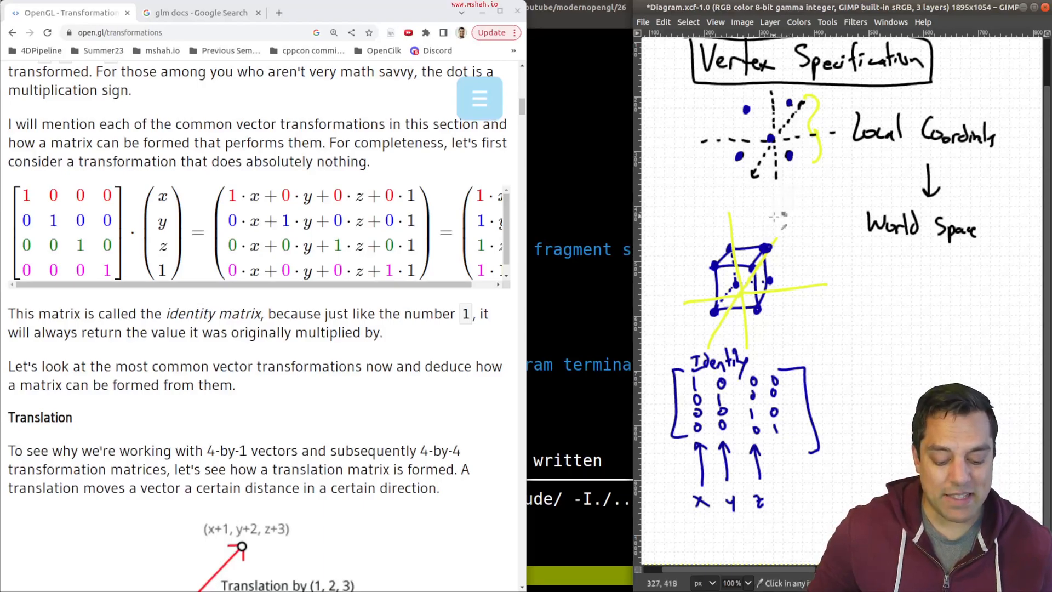
mouse_move(851, 99)
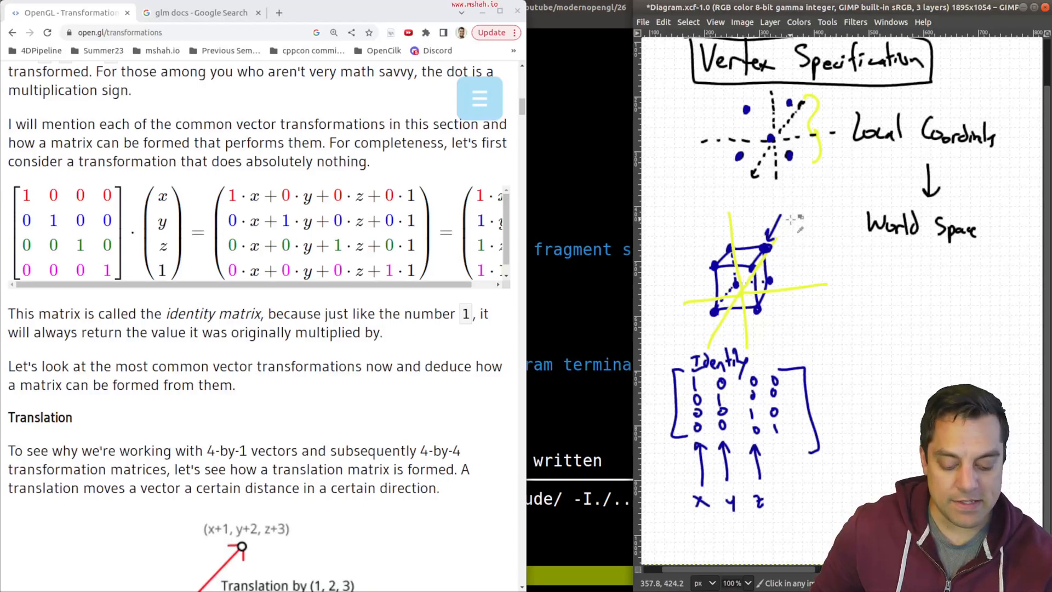
Step: Write a 'Scale' matrix with Sx, Sy, Sz, 1 diagonal and (1.5, 0.5, 2.0) under World Space
scroll("down", 3)
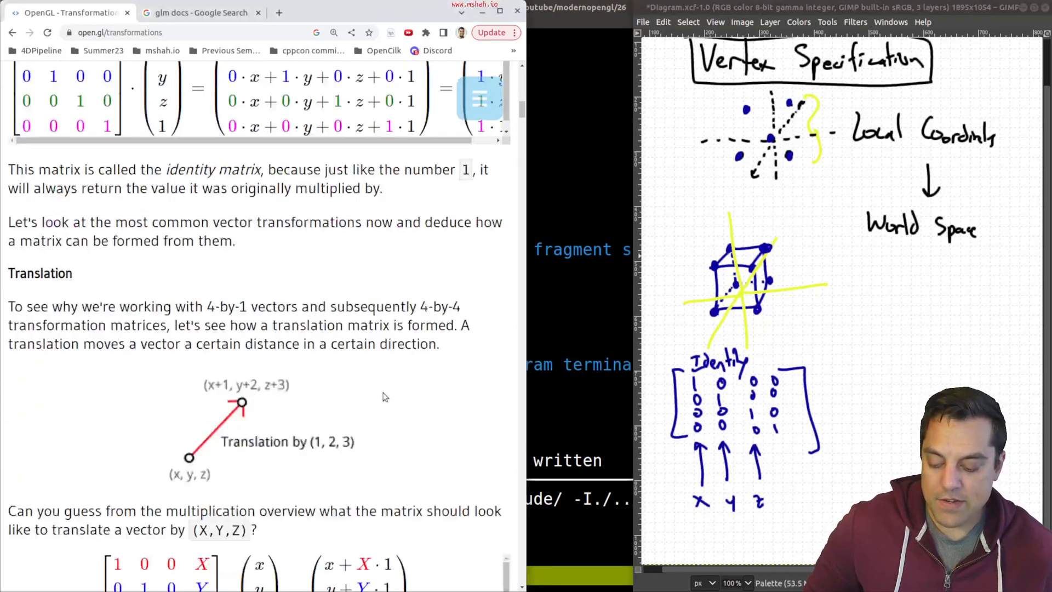
scroll("down", 3)
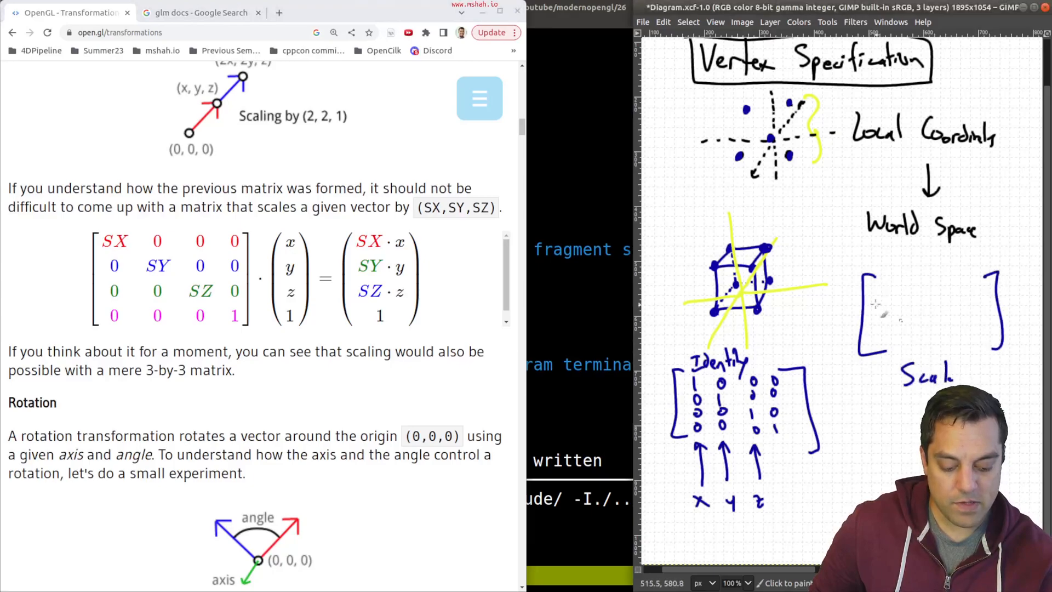
type("Sx")
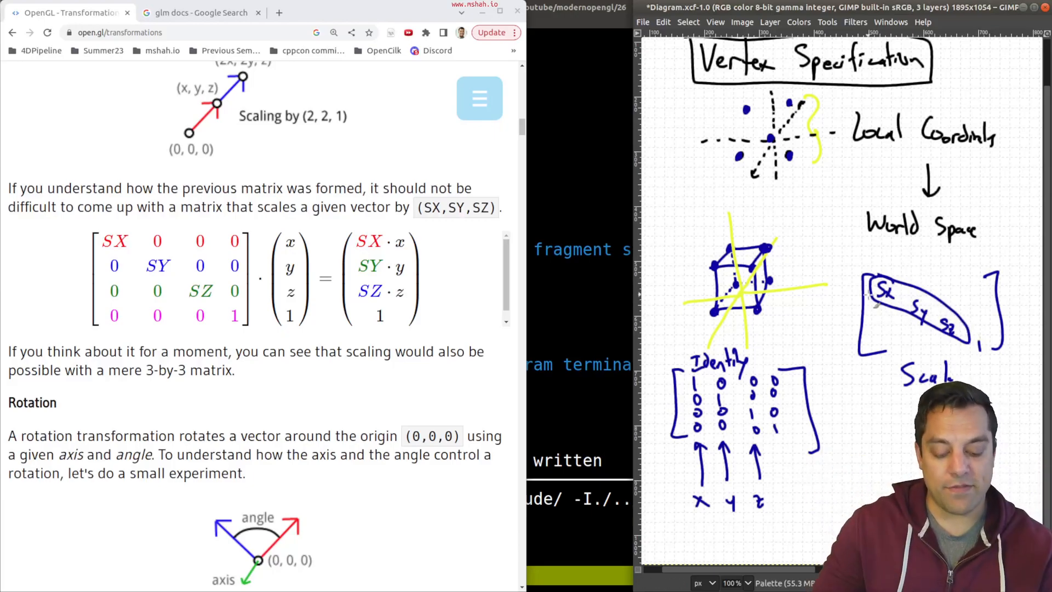
left_click_drag(739, 255, 785, 231)
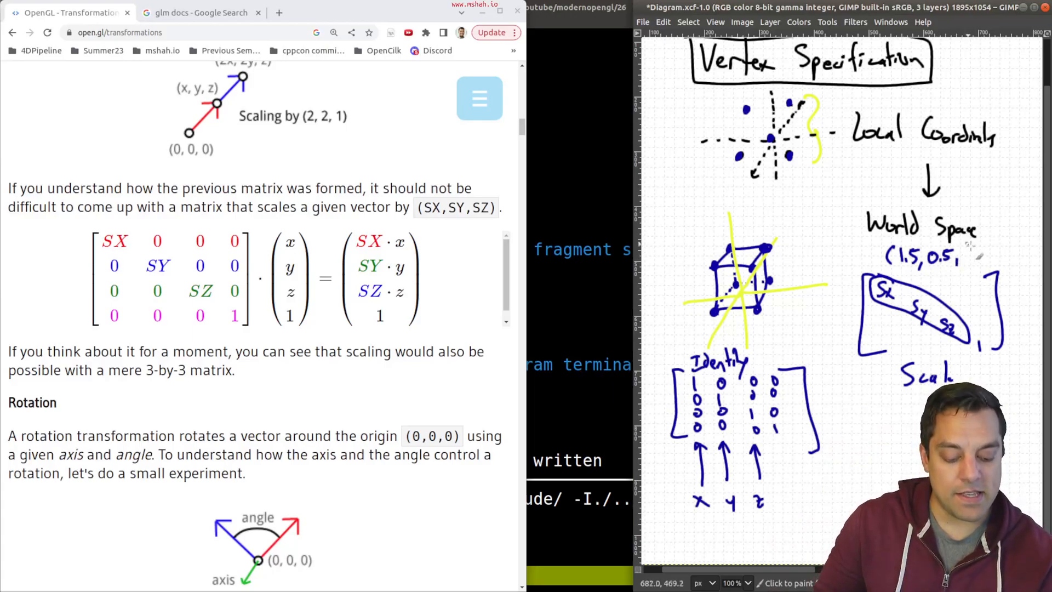
type("2.0)")
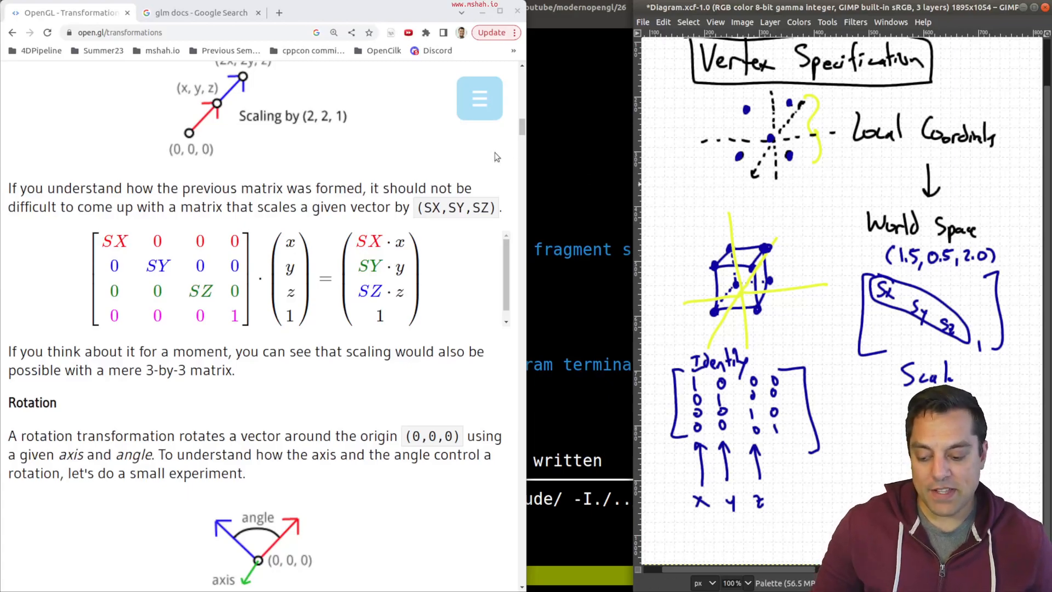
Step: Search the GLM 0.9.9 API documentation for 'scale' and read the glm::scale() entry
left_click(194, 12)
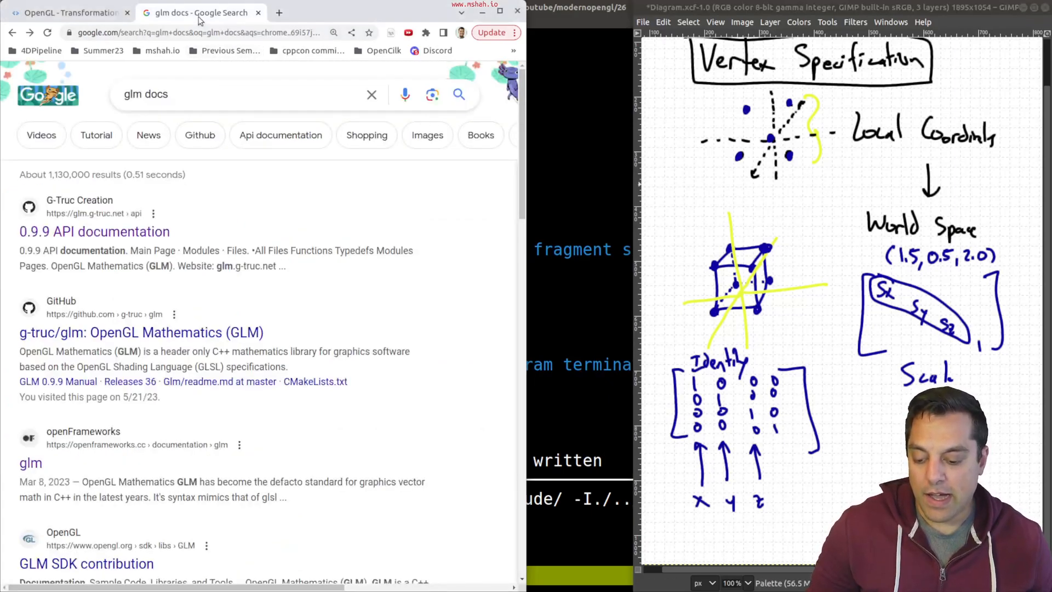
left_click(93, 232)
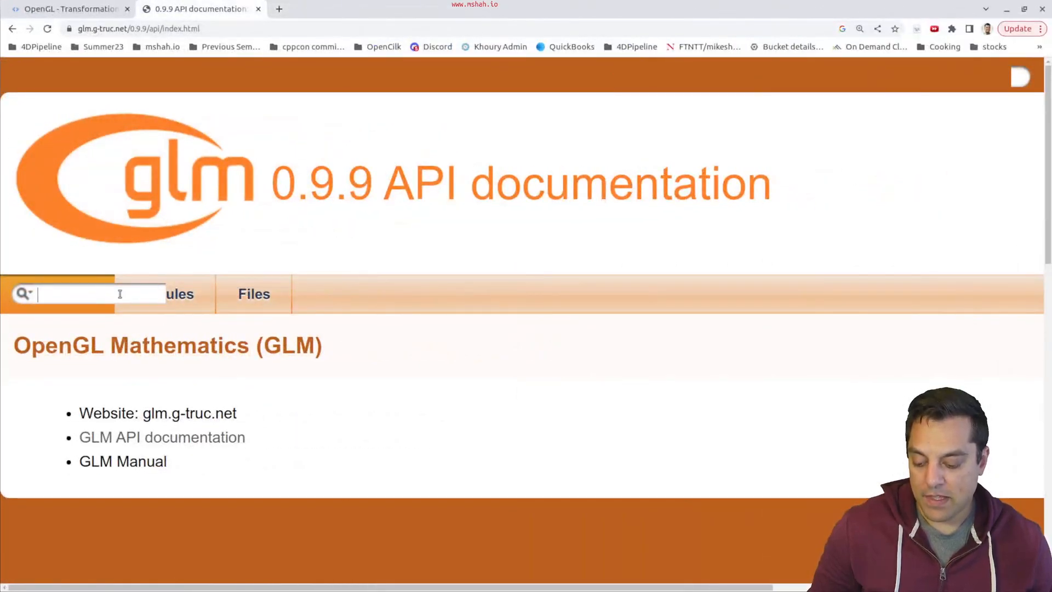
type("scale")
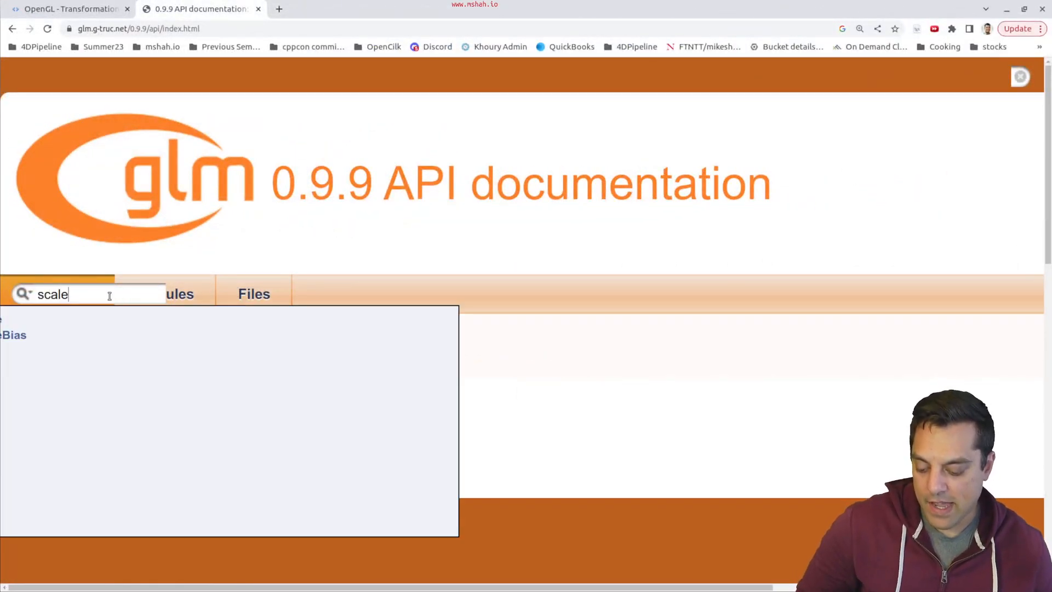
scroll("down", 3)
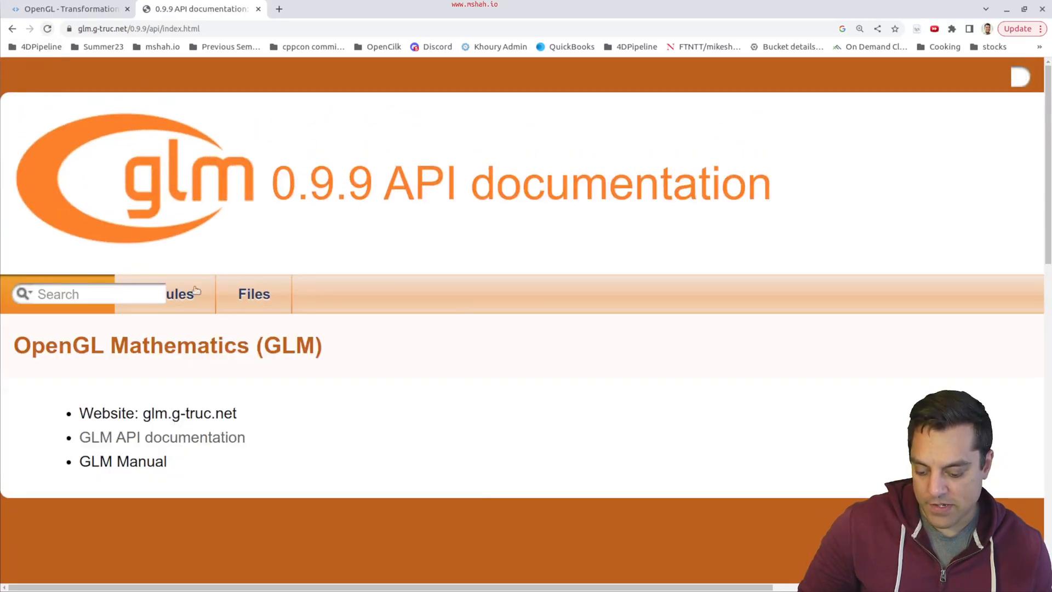
left_click(179, 294)
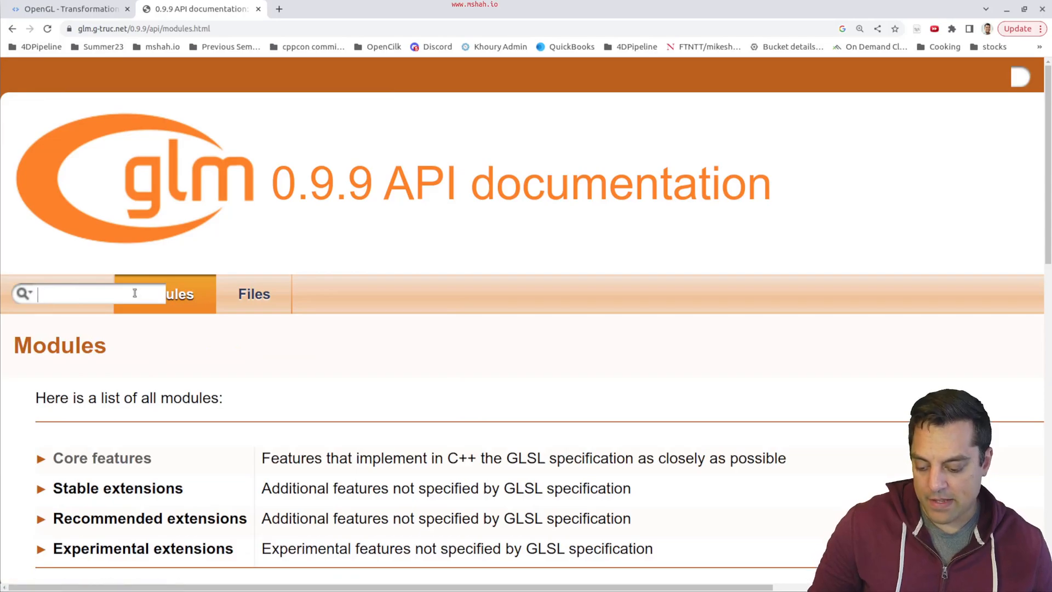
type("scale")
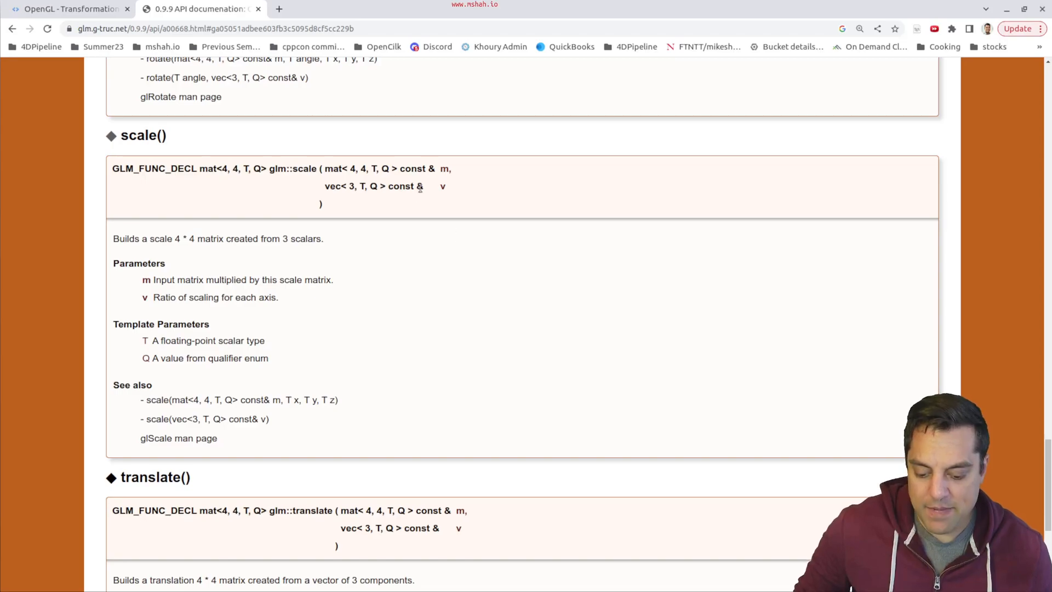
left_click_drag(325, 168, 449, 168)
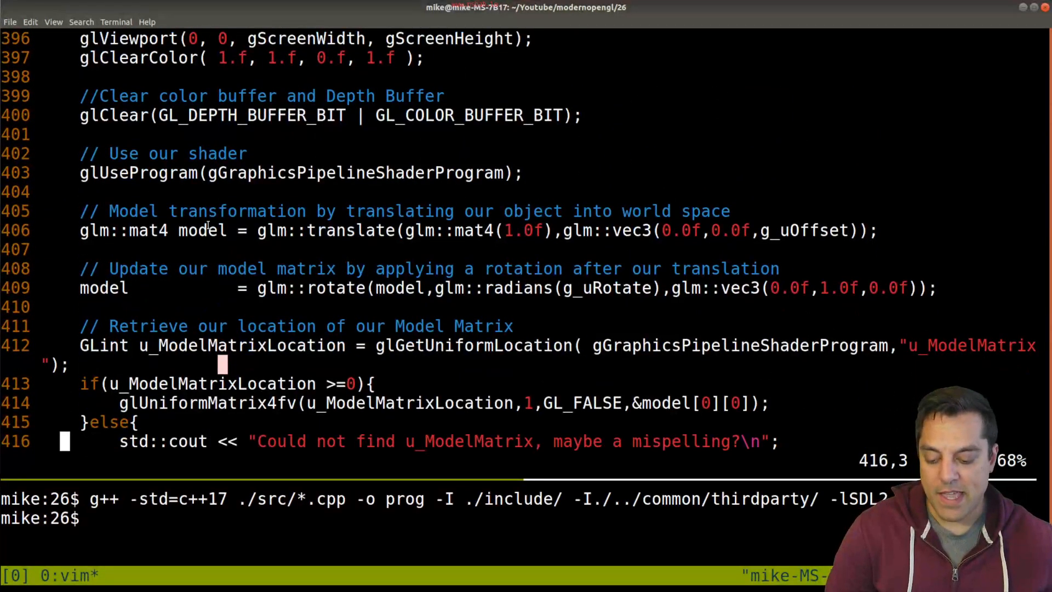
Step: Insert model = glm::scale(model, glm::vec(1.0f,1.0f,1.0f)); below the rotation line and save
double_click(201, 230)
type("model")
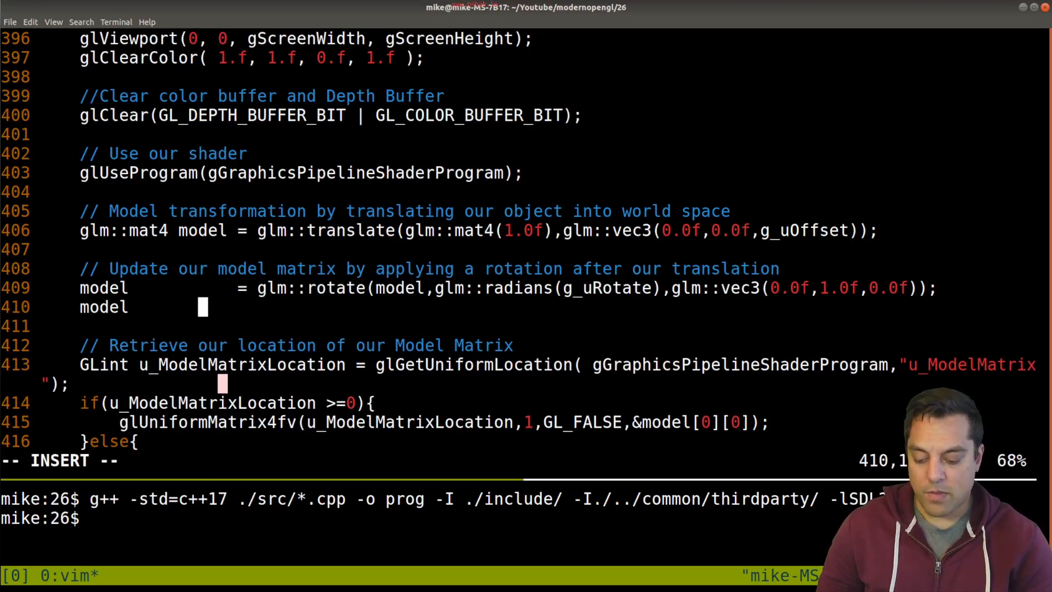
type("= glm::scale(")
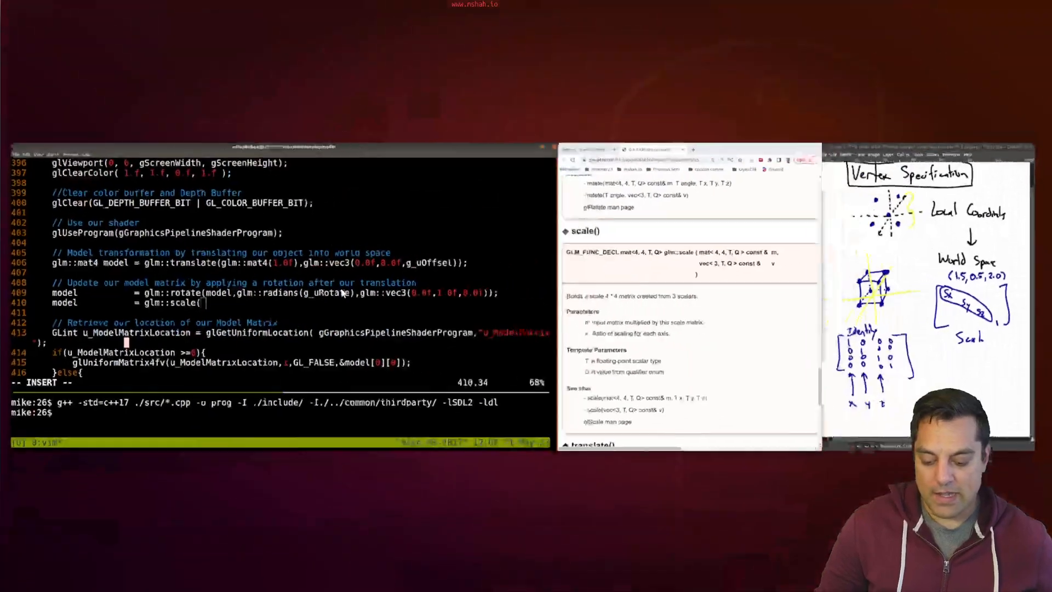
double_click(653, 345)
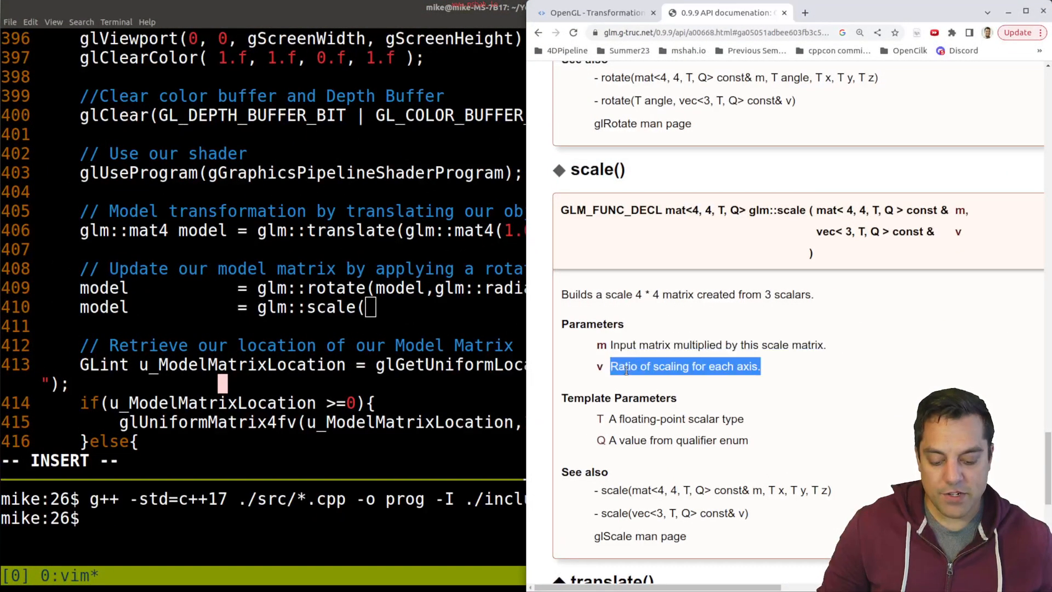
type("mode,")
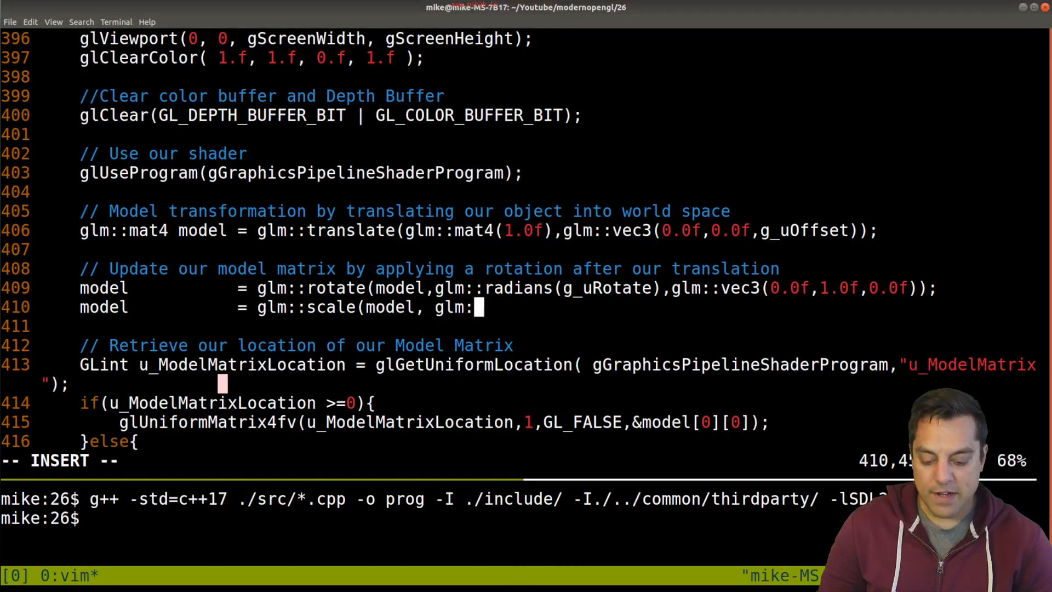
type("vec(")
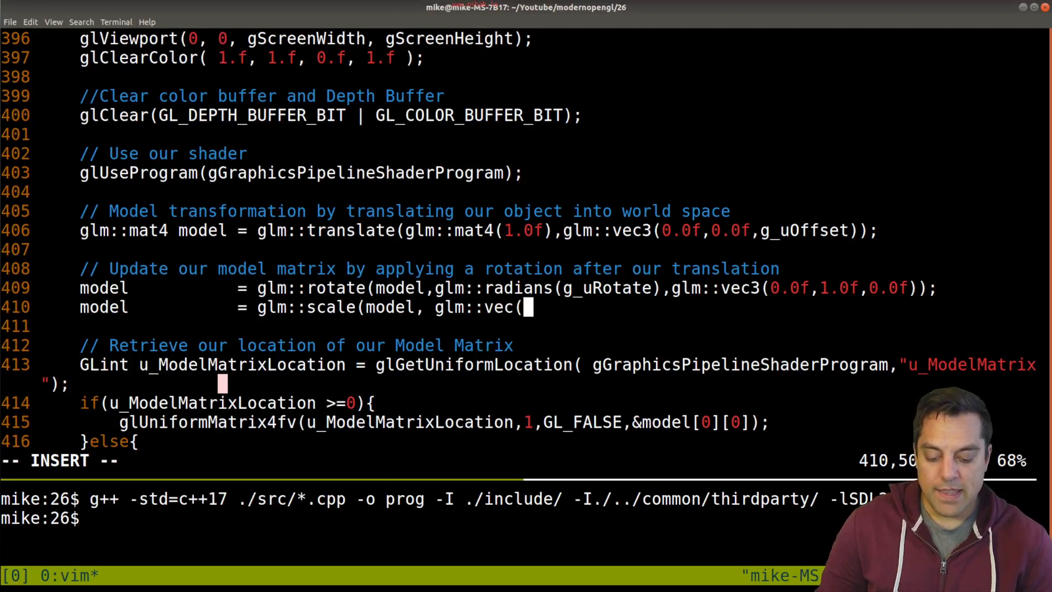
type("1.0f,1.0f")
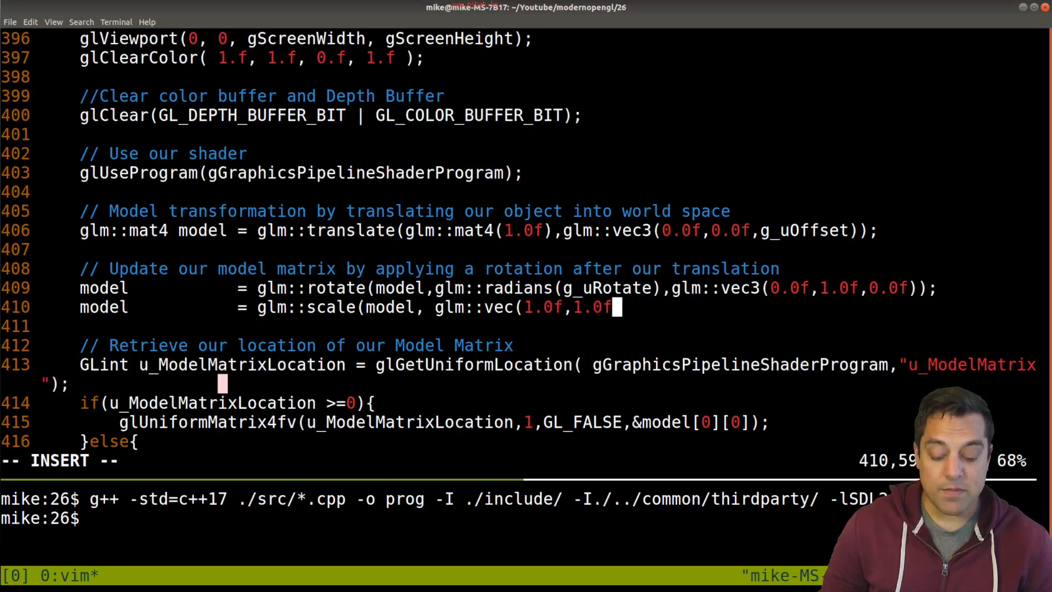
type(",1.0f))")
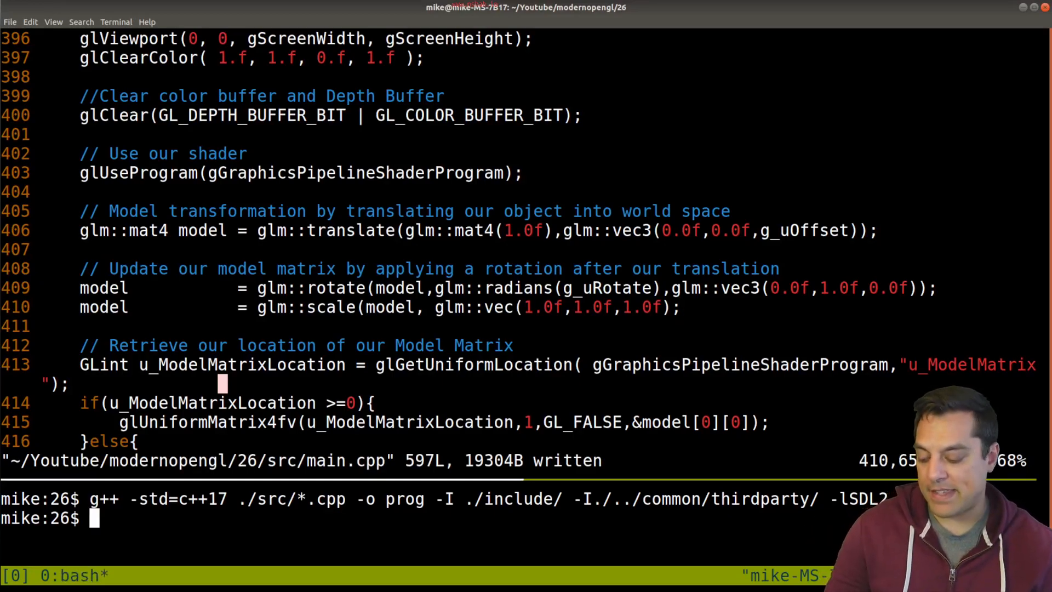
type("-ldl")
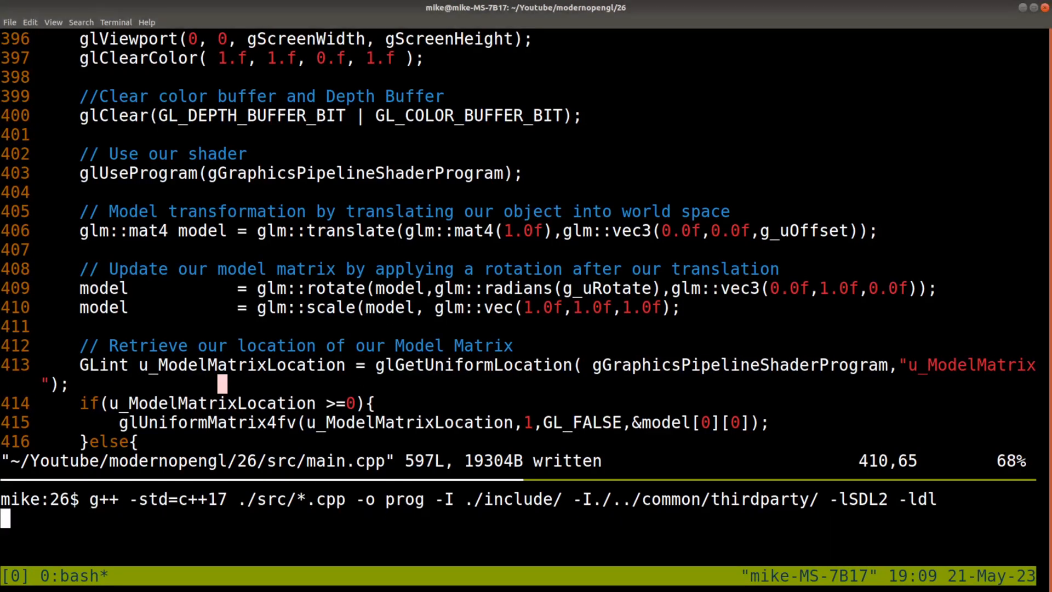
Step: Change glm::vec to glm::vec3 after the compile error, save, rebuild with g++ and run ./prog
key("Return")
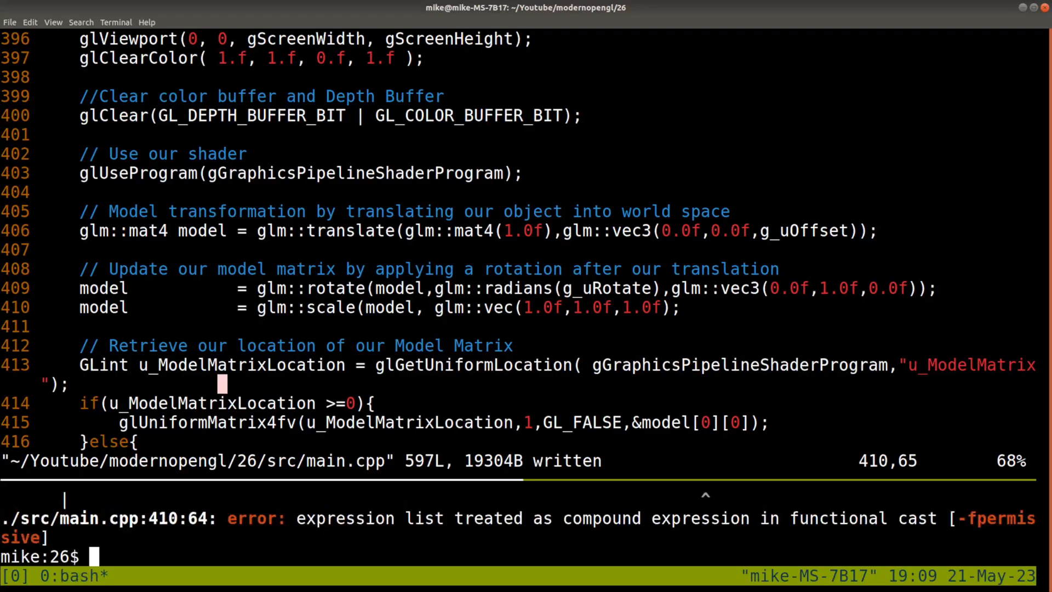
type(":w")
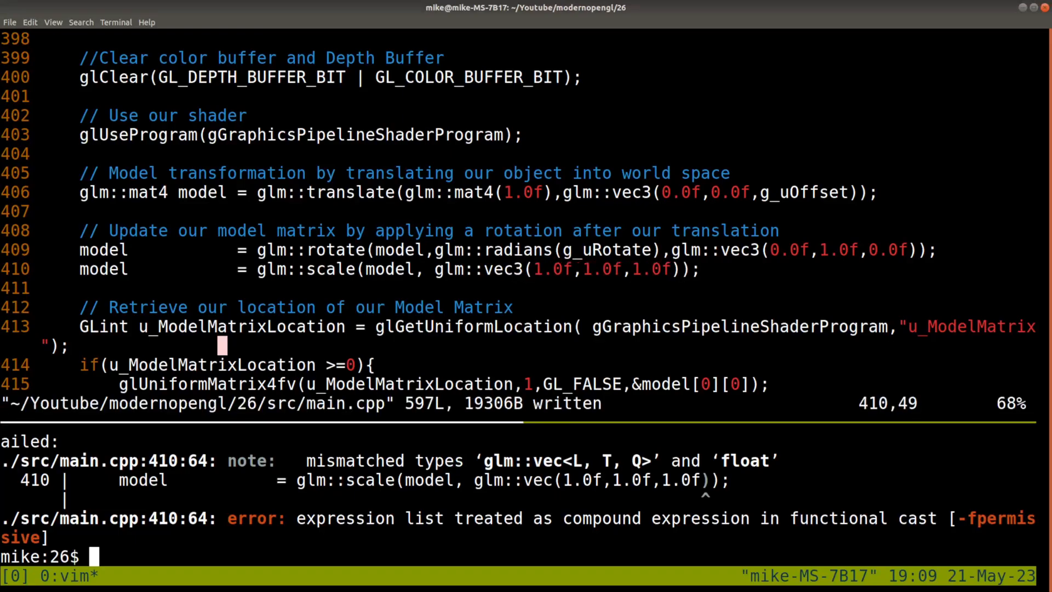
type("g++ -std=c++17 ./src/*.cpp -o prog -I ./include/ -I./../common/thirdparty/ -lSDL2 -ldl")
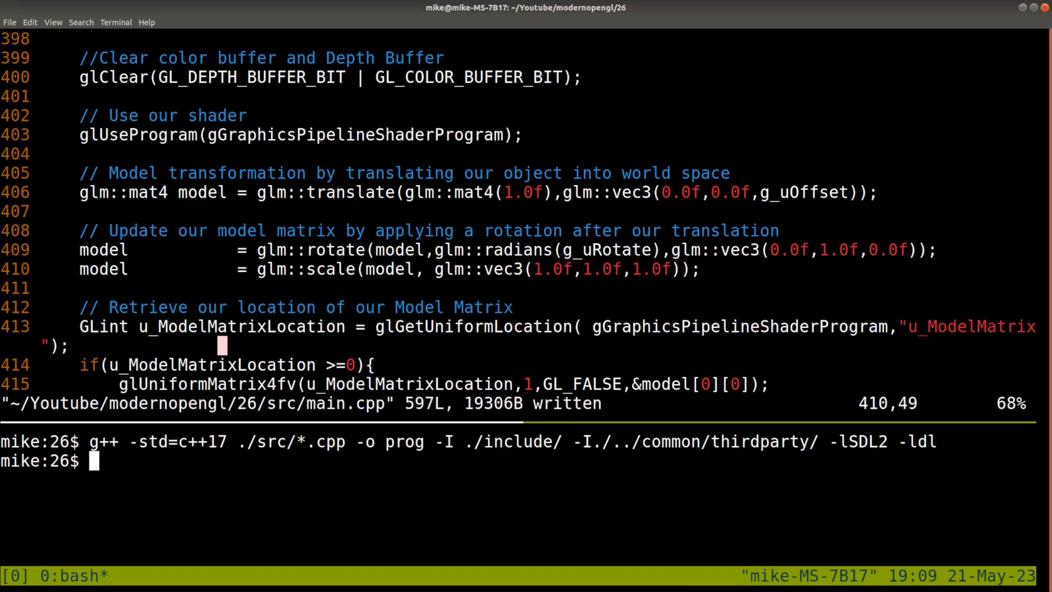
type("./prog")
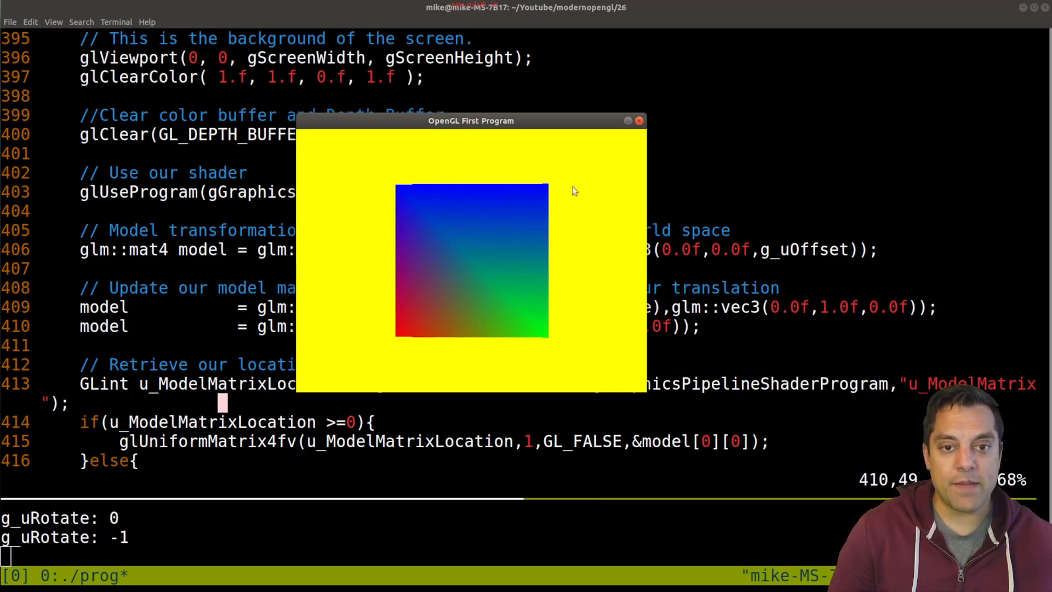
Step: Scroll to the g_uOffset and g_uRotate globals near line 56, then rerun and close ./prog
left_click(638, 120)
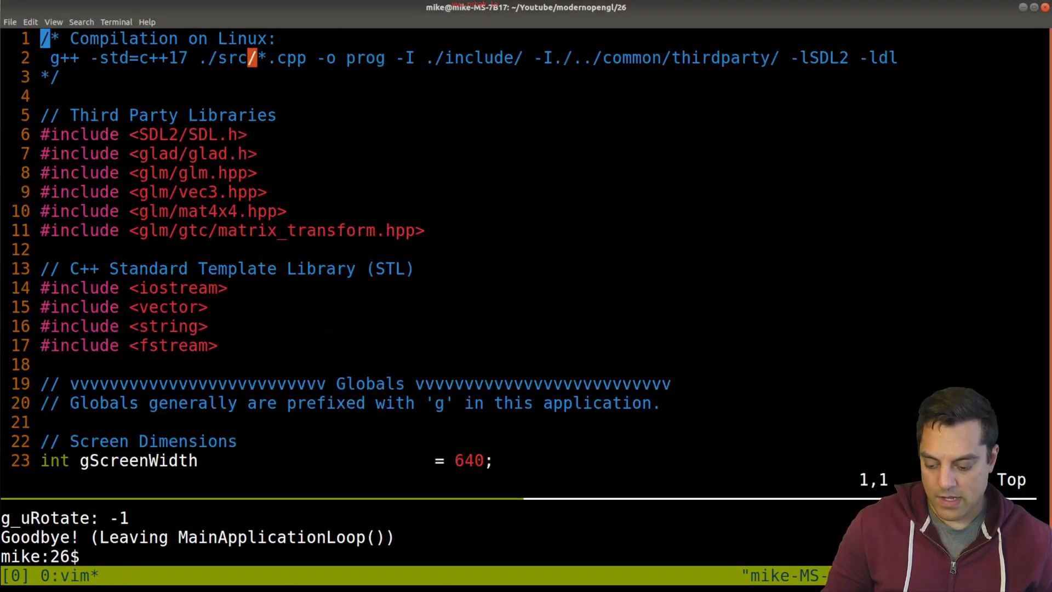
scroll("down", 3)
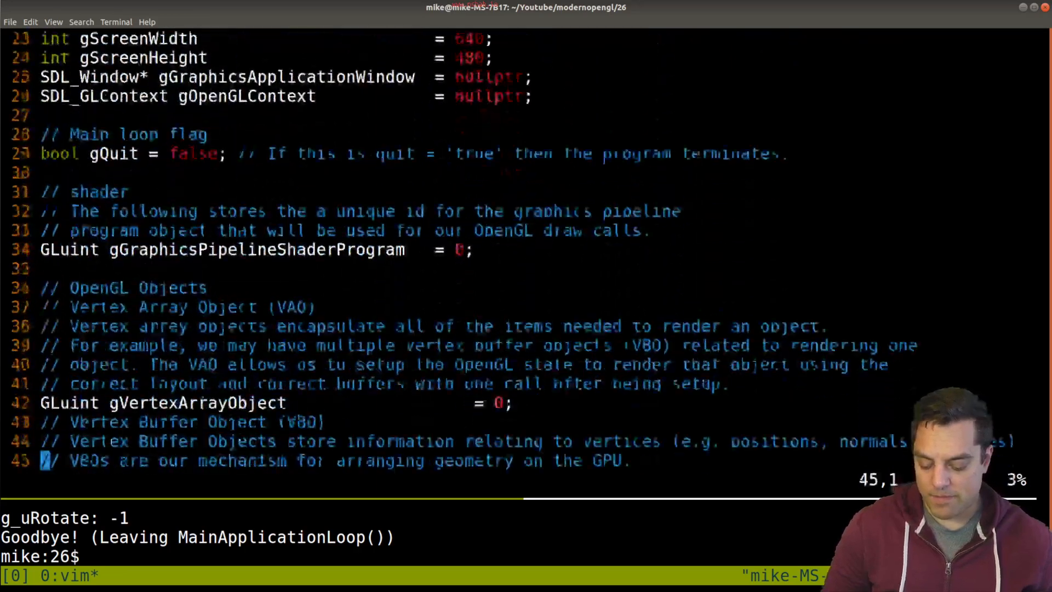
scroll("down", 3)
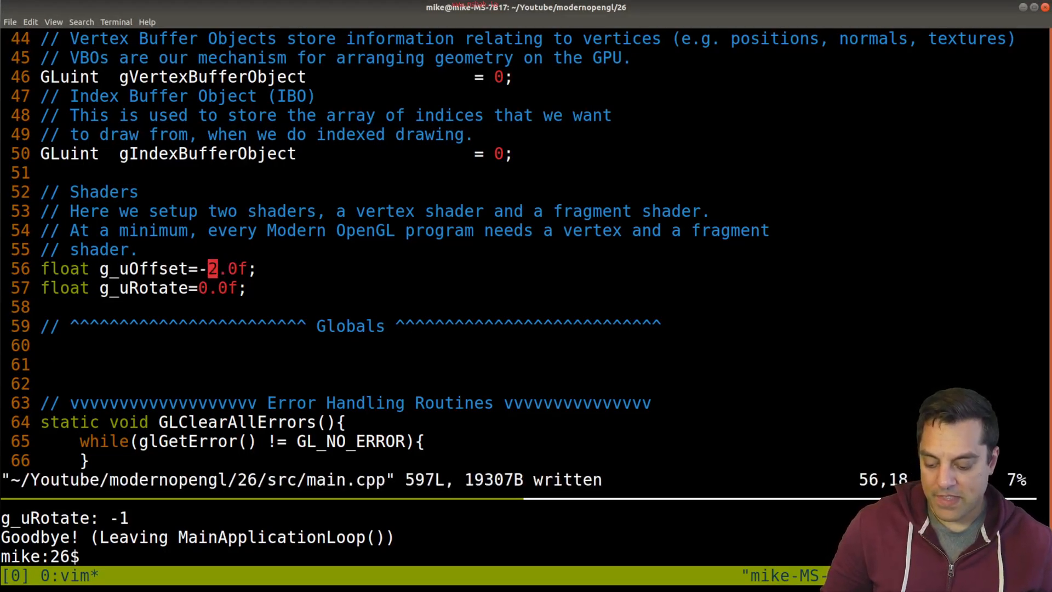
type("./prog")
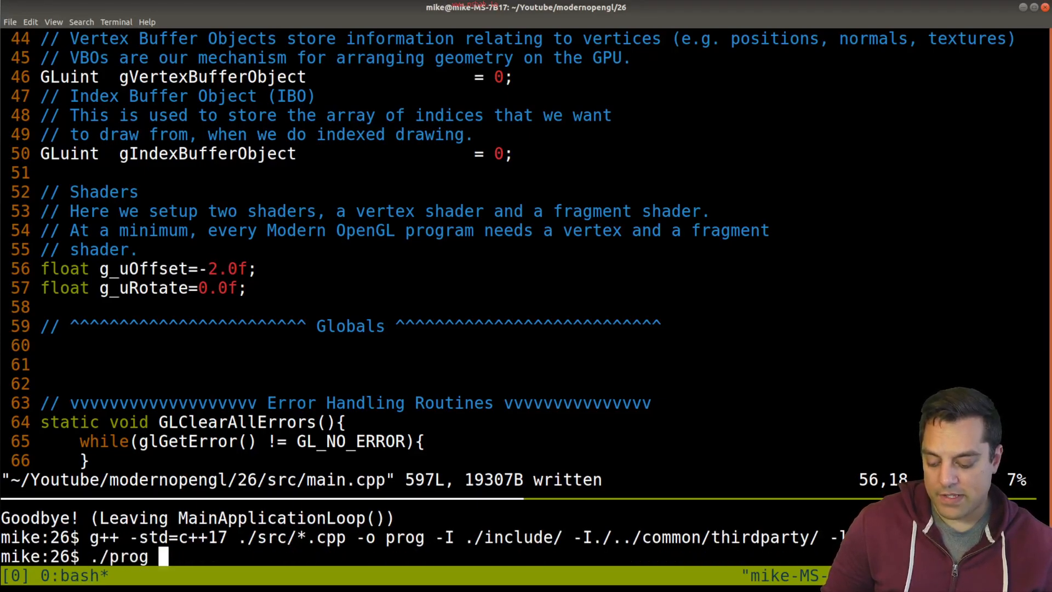
key("Return")
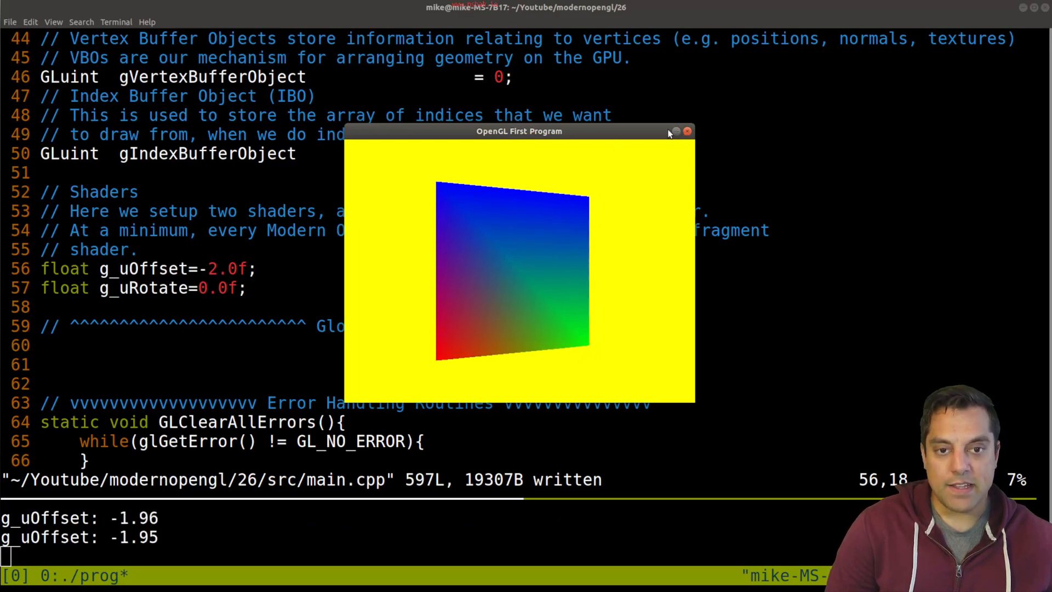
left_click(688, 131)
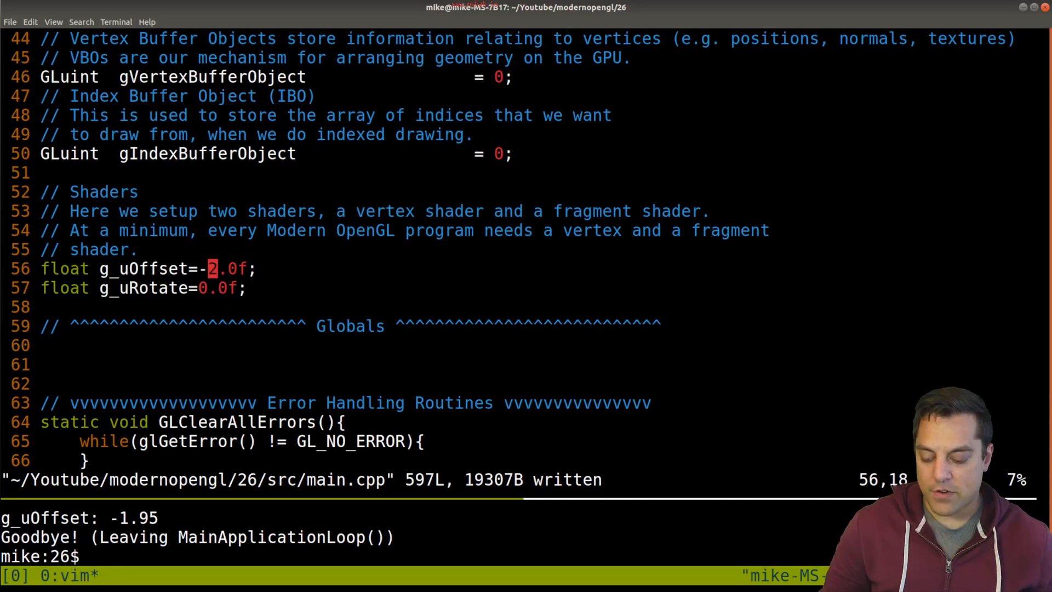
Step: Declare the global 'float g_uScale = 0.5f;' on line 58
type("float g_uScale =")
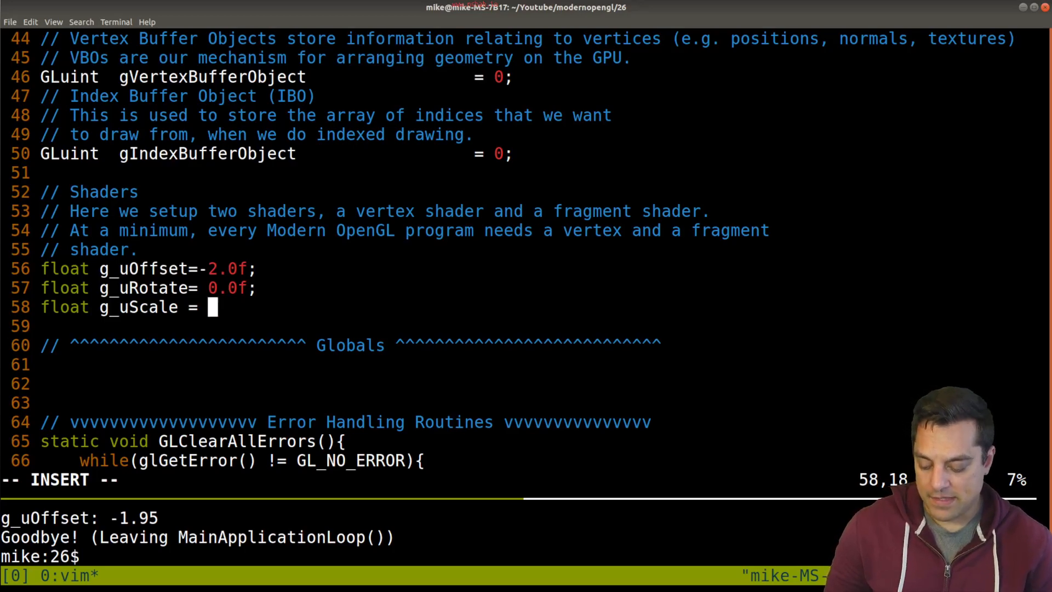
type("0.5f;")
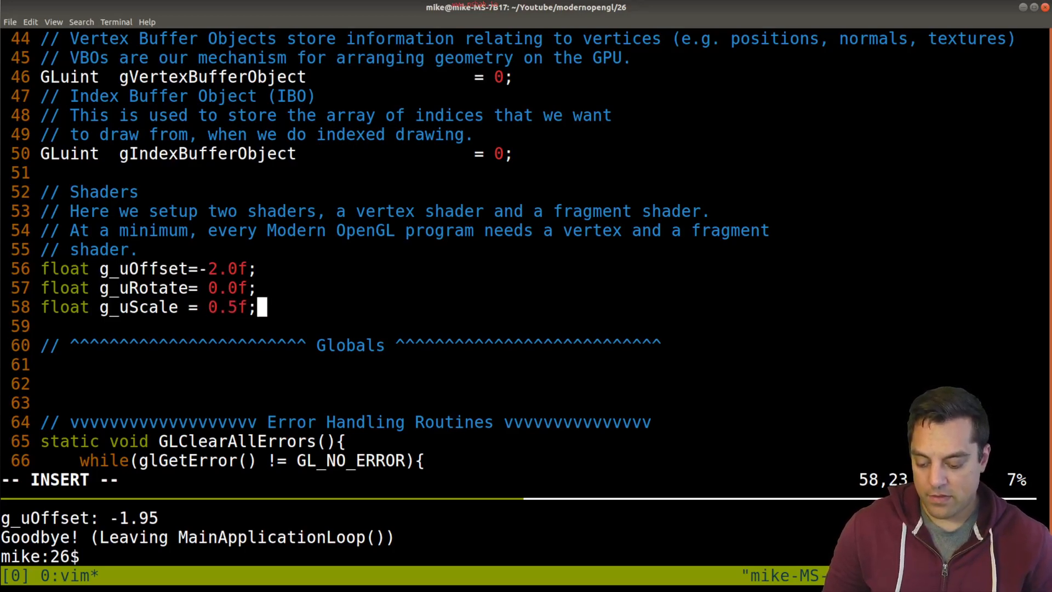
key("Escape")
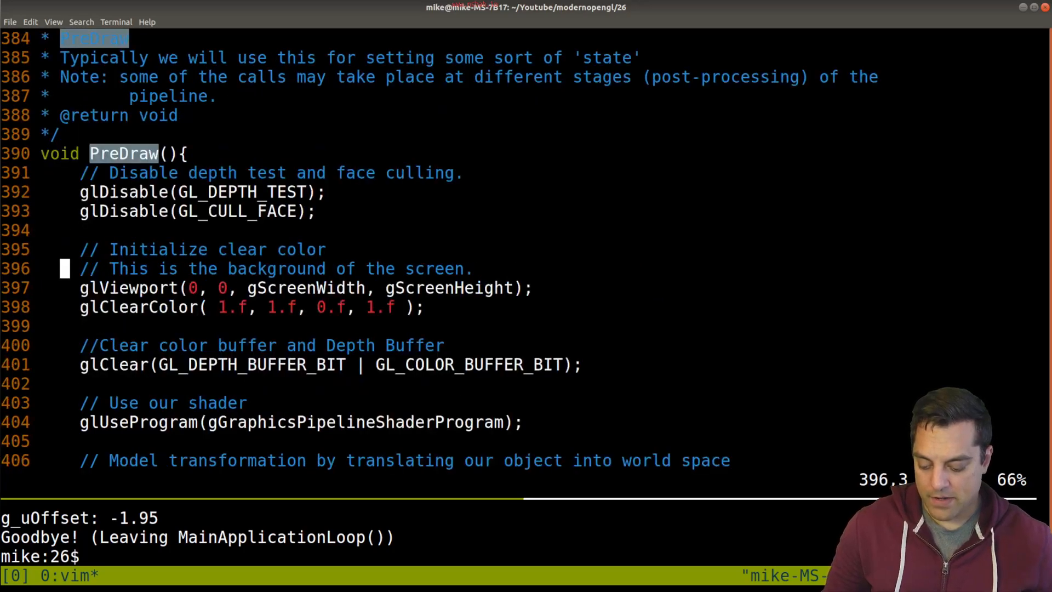
Step: Replace the scale call's vec3 arguments with g_uScale on all three axes
scroll("down", 3)
type("model           = glm::scale(model, glm::vec3(1.0f,1.0f,1.0));")
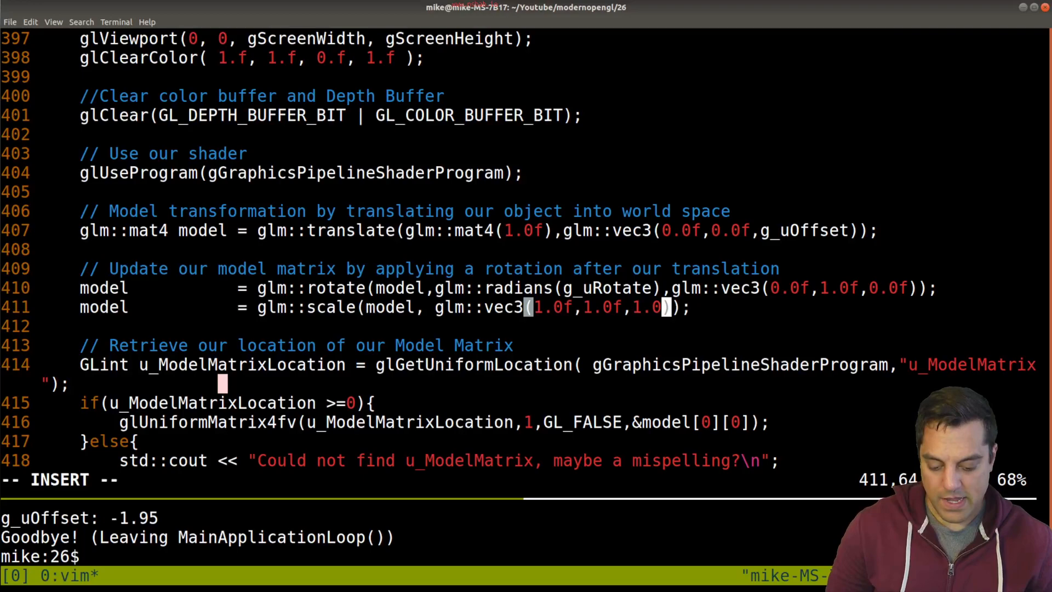
type("g_")
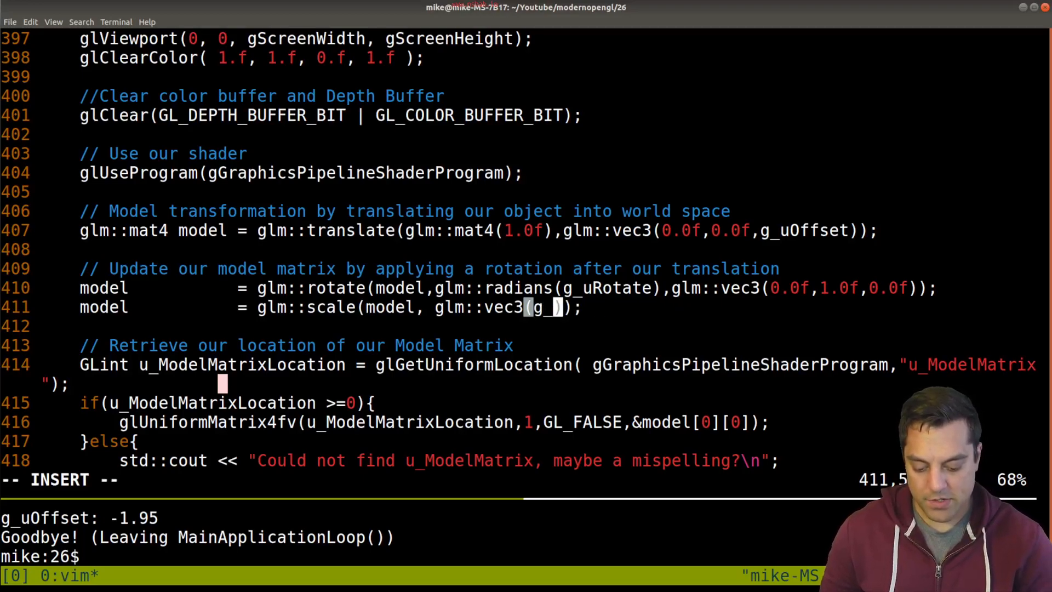
type("uScale,g_uScale,g_uScale")
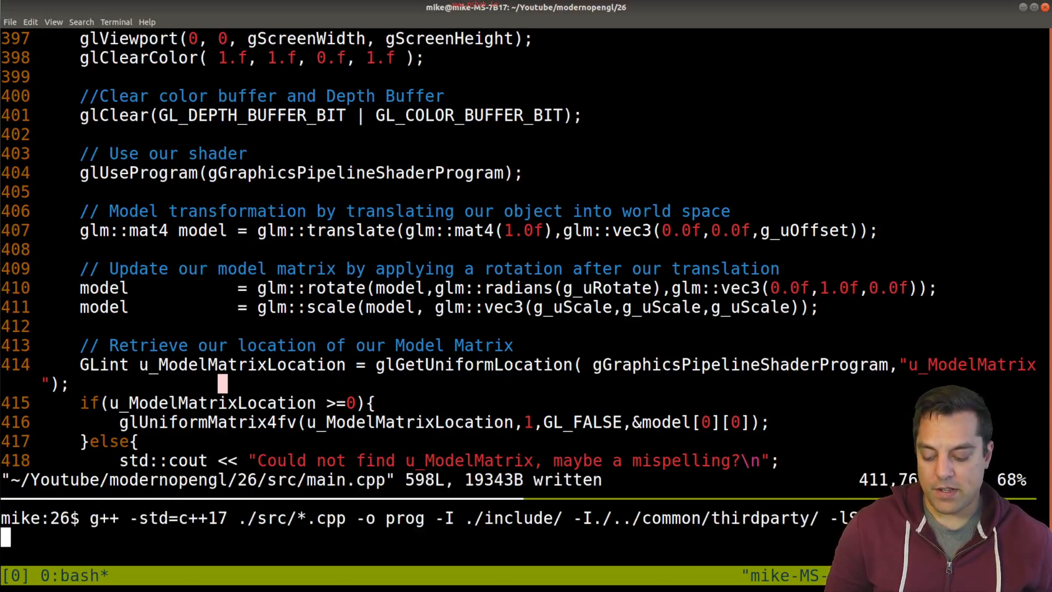
type("./prog")
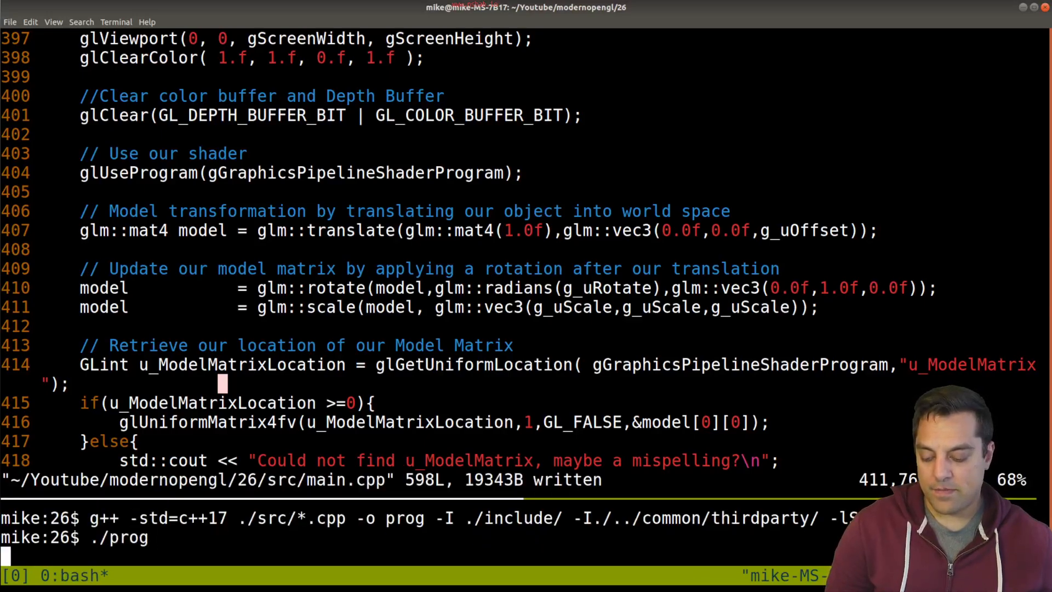
key("Return")
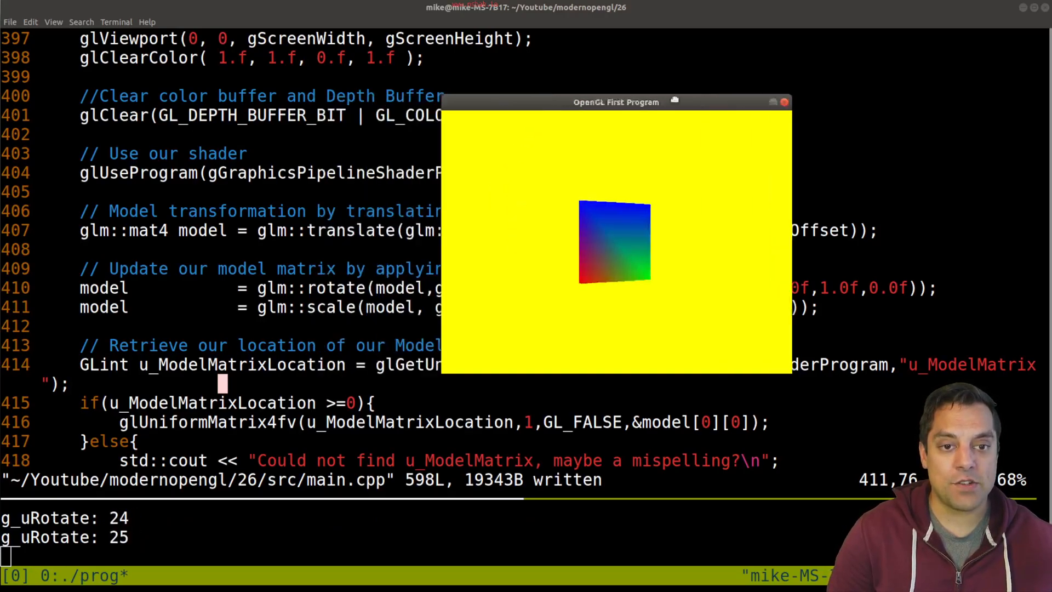
left_click_drag(616, 102, 631, 347)
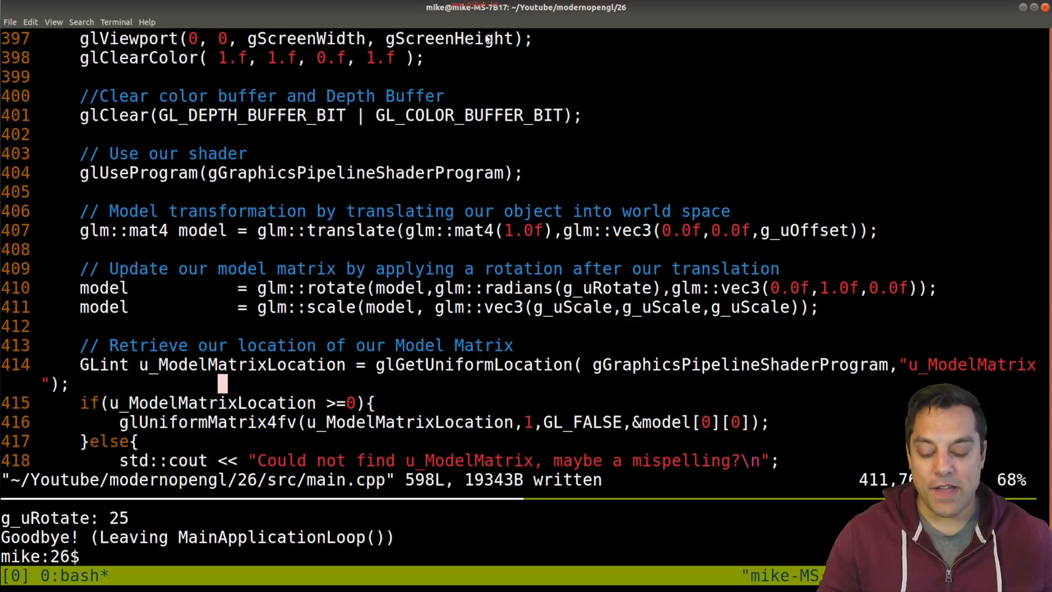
type("./prog")
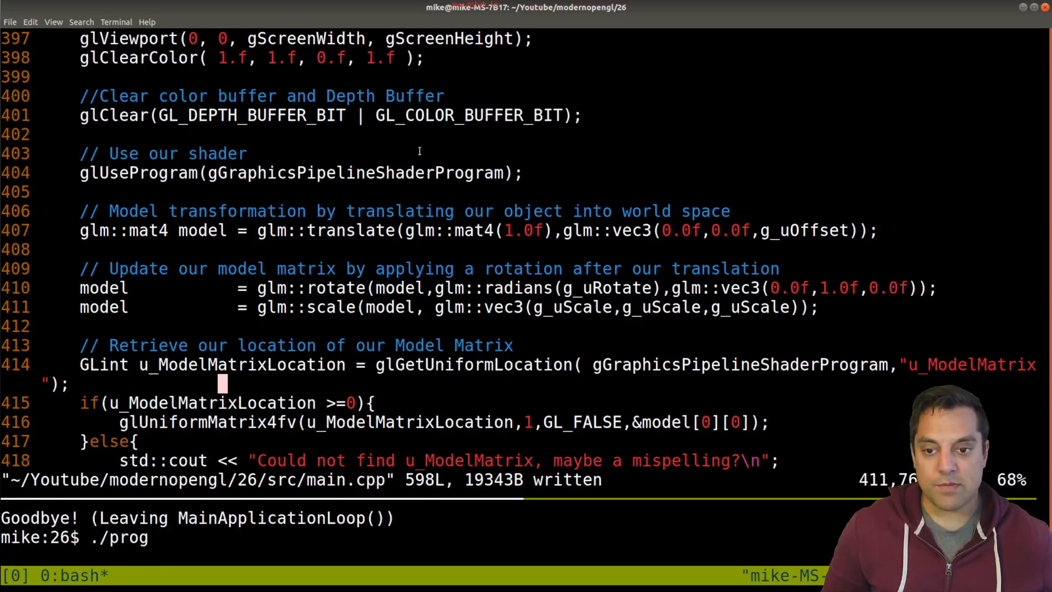